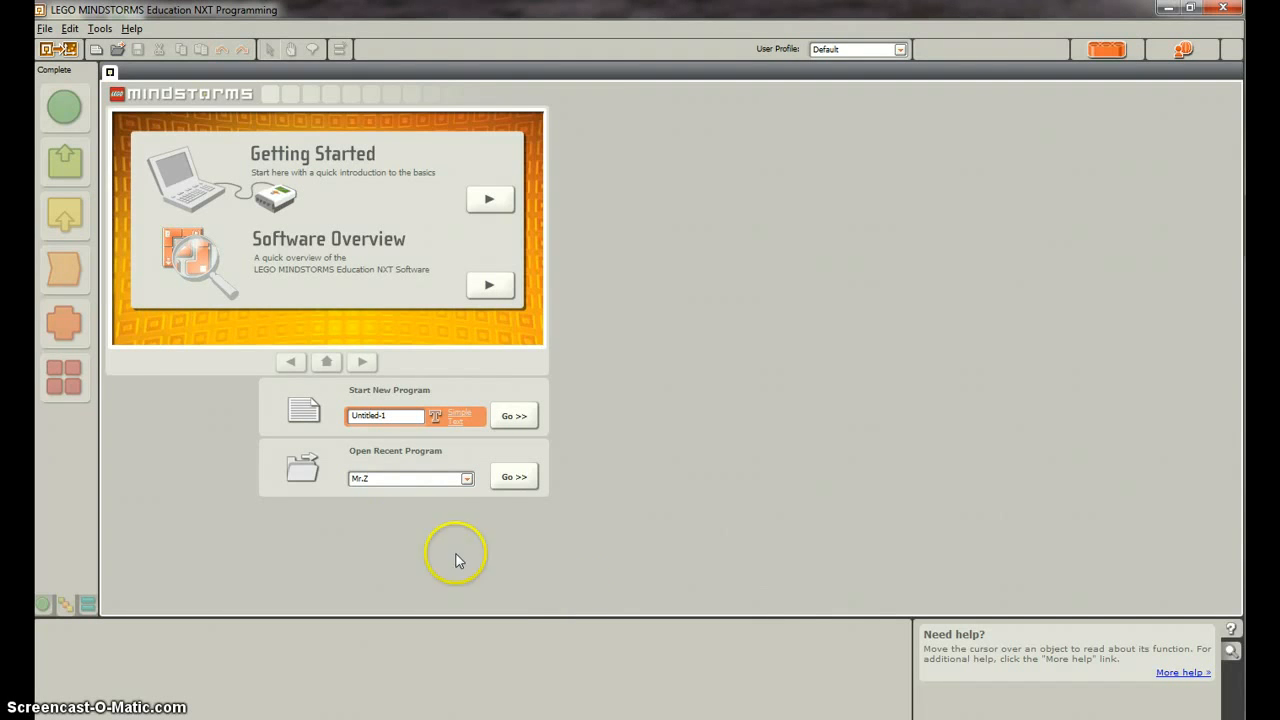
mouse_move(170, 565)
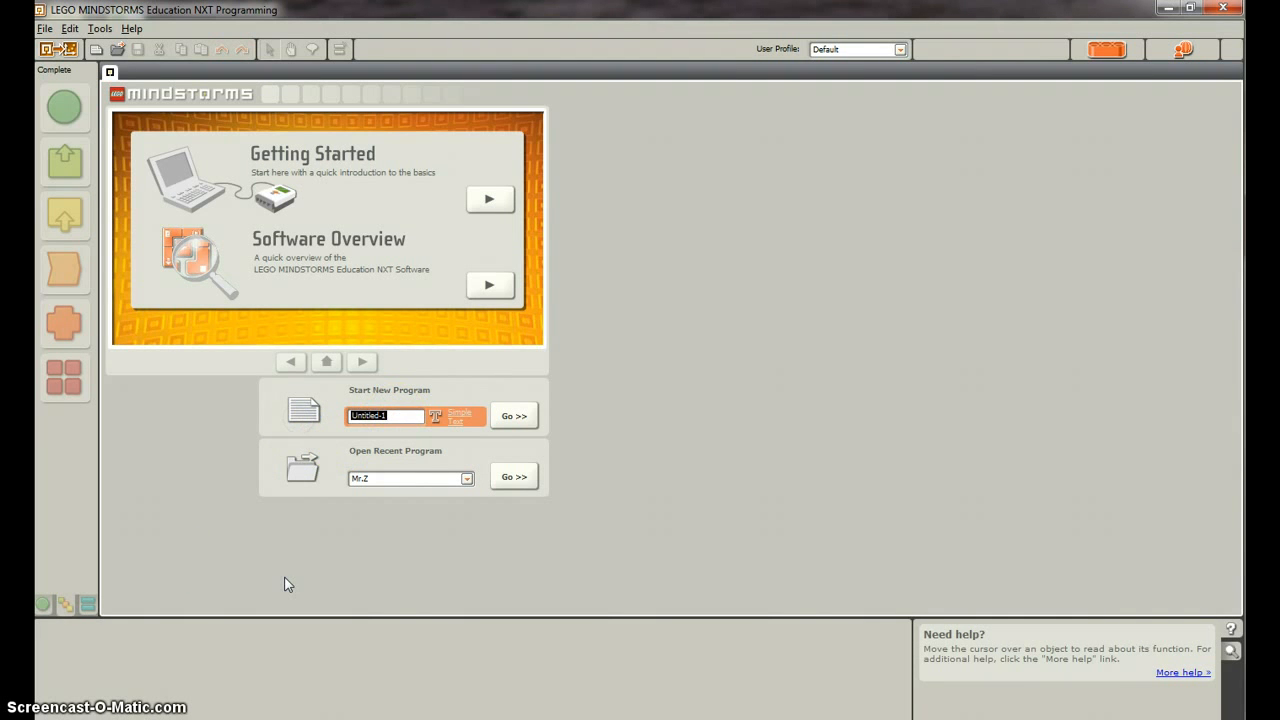
- Start a new program named 'Variable Tutorial' from the welcome screen
text(Val)
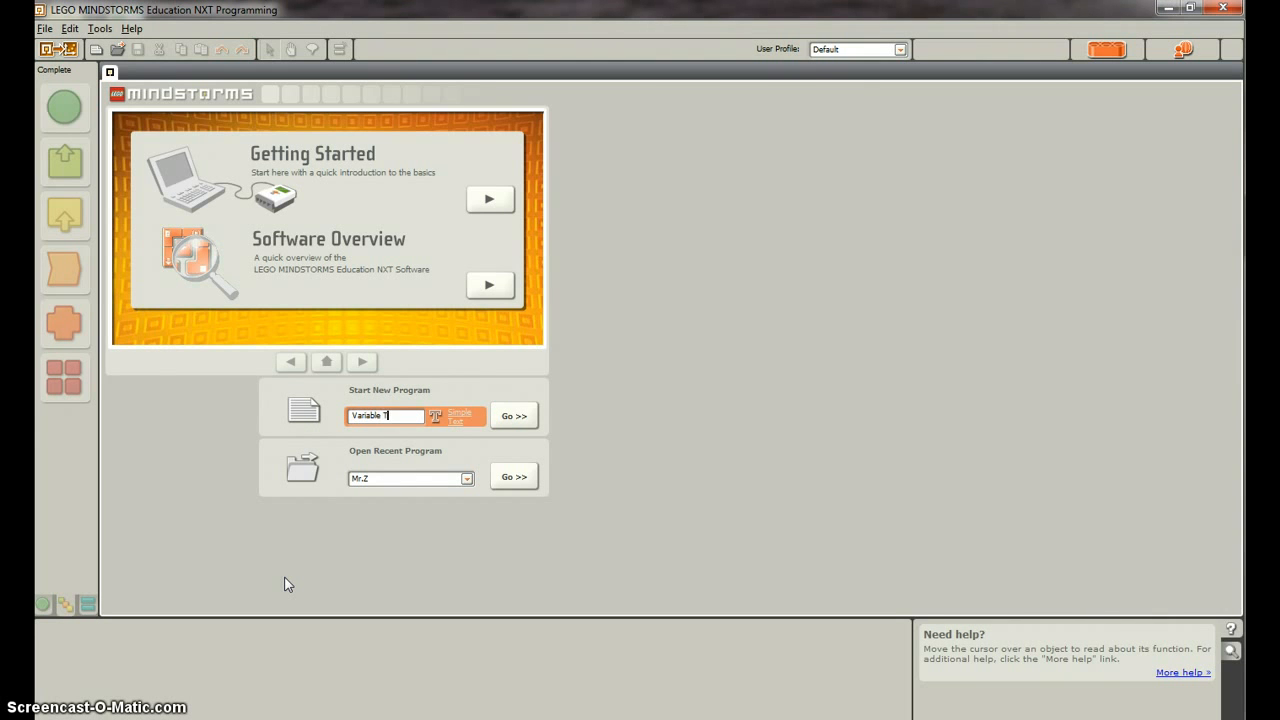
text(Tutorial)
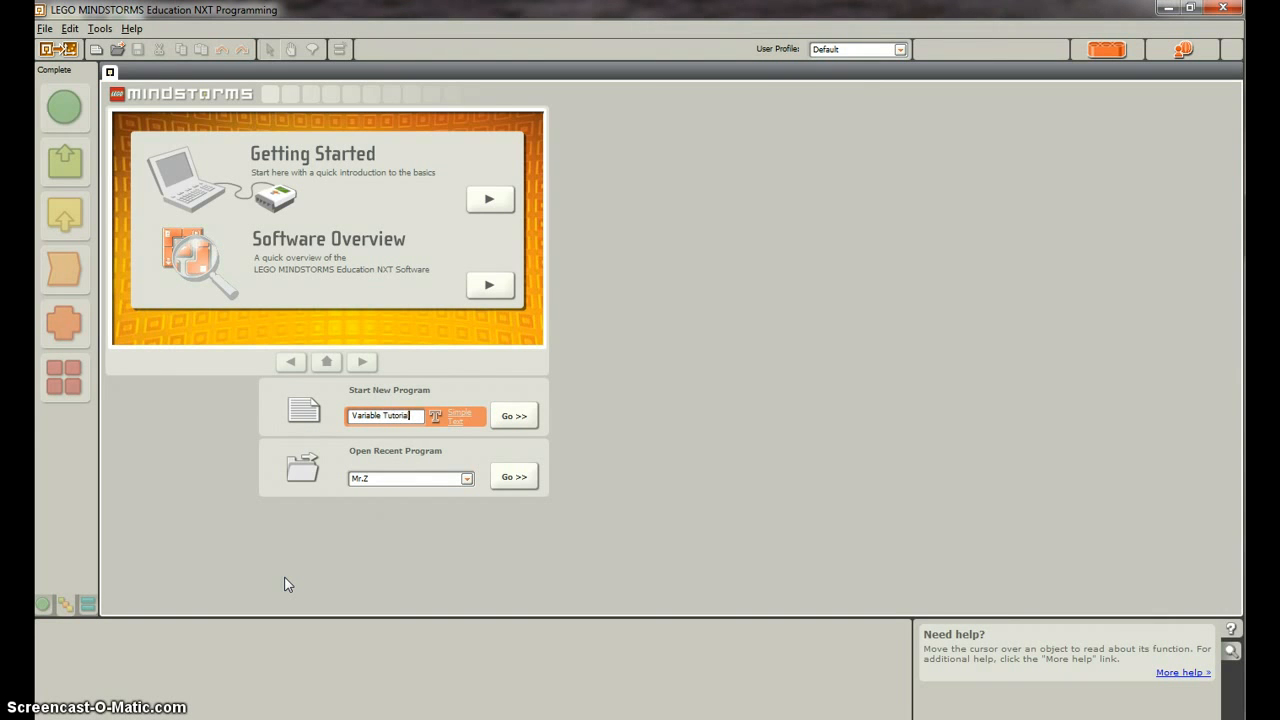
click(513, 416)
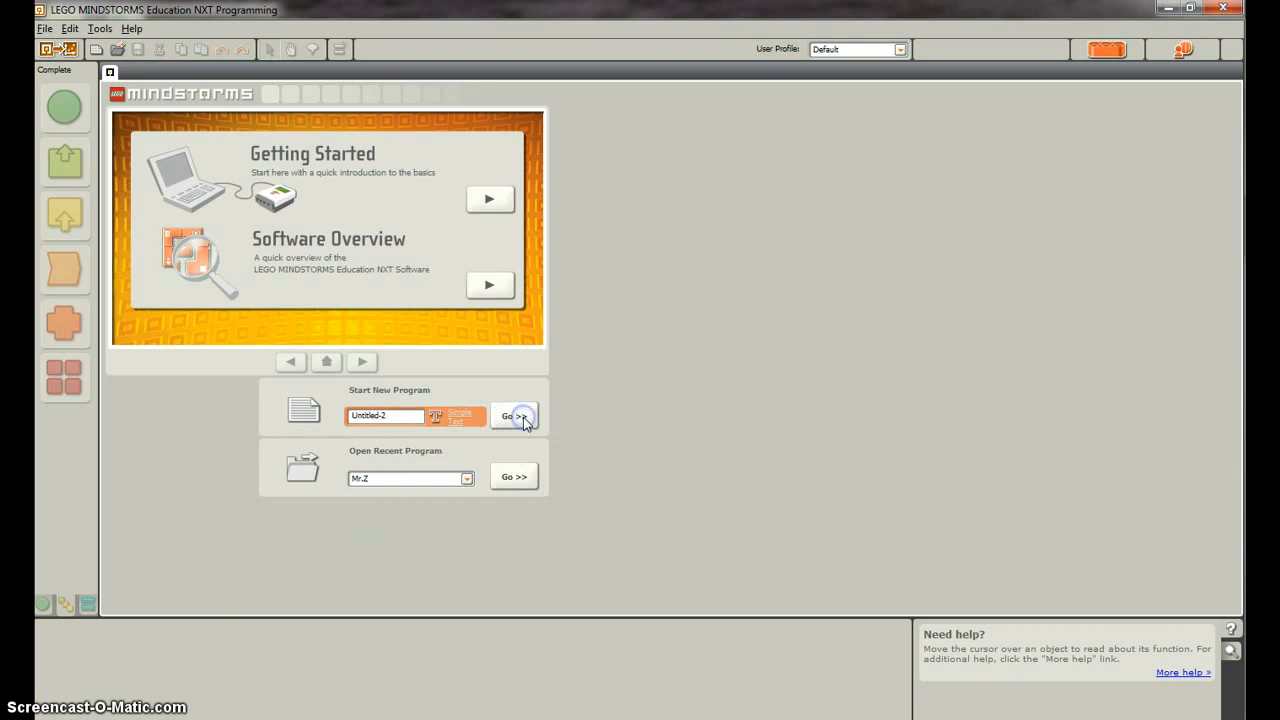
click(514, 416)
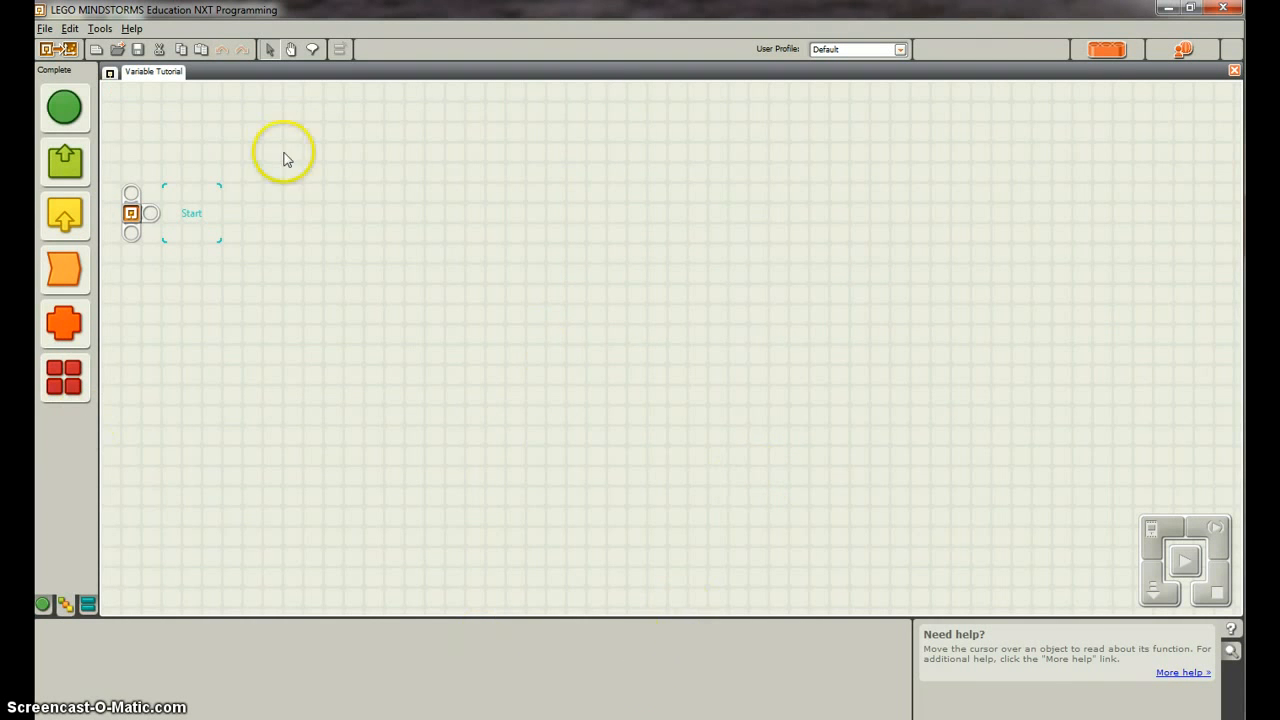
mouse_move(80, 560)
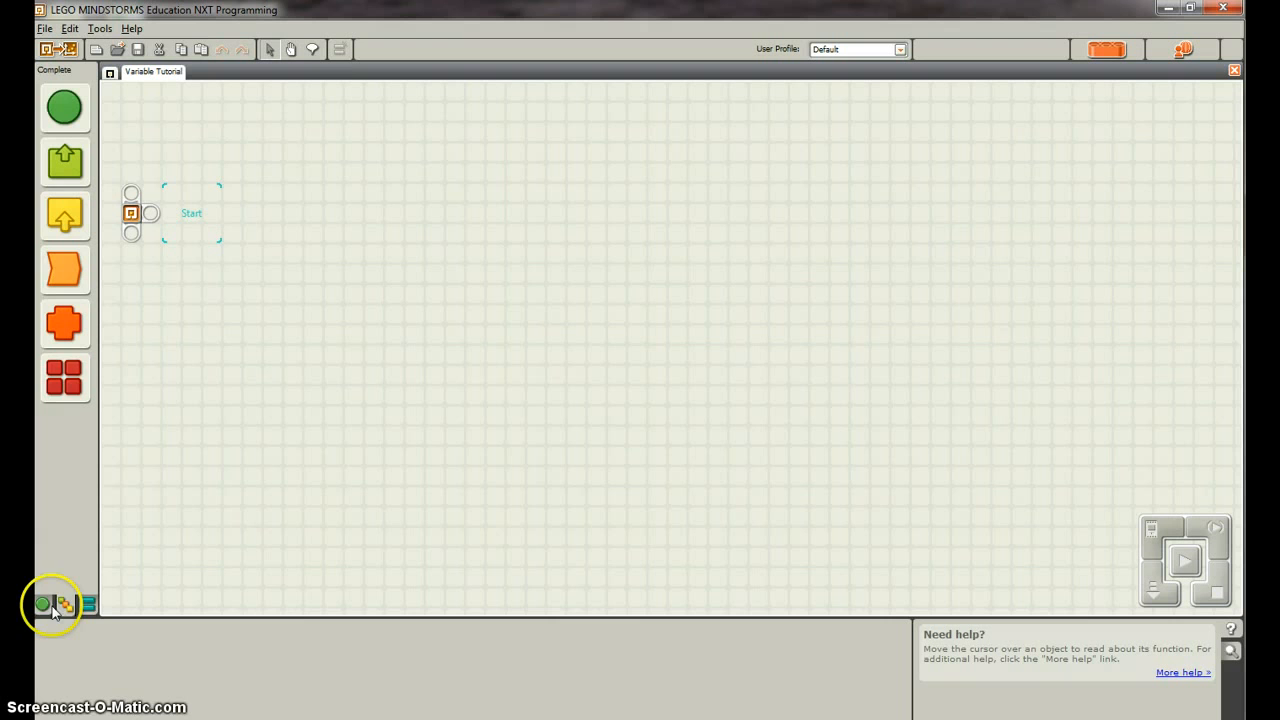
click(64, 604)
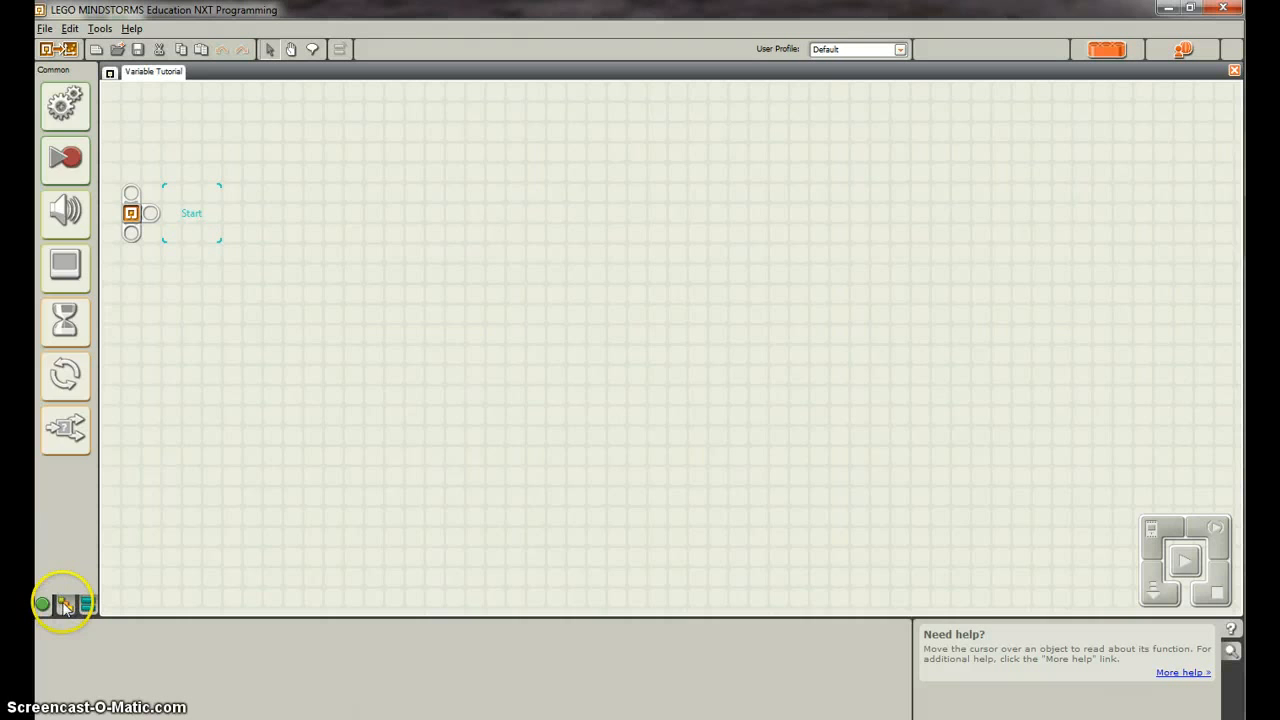
click(65, 603)
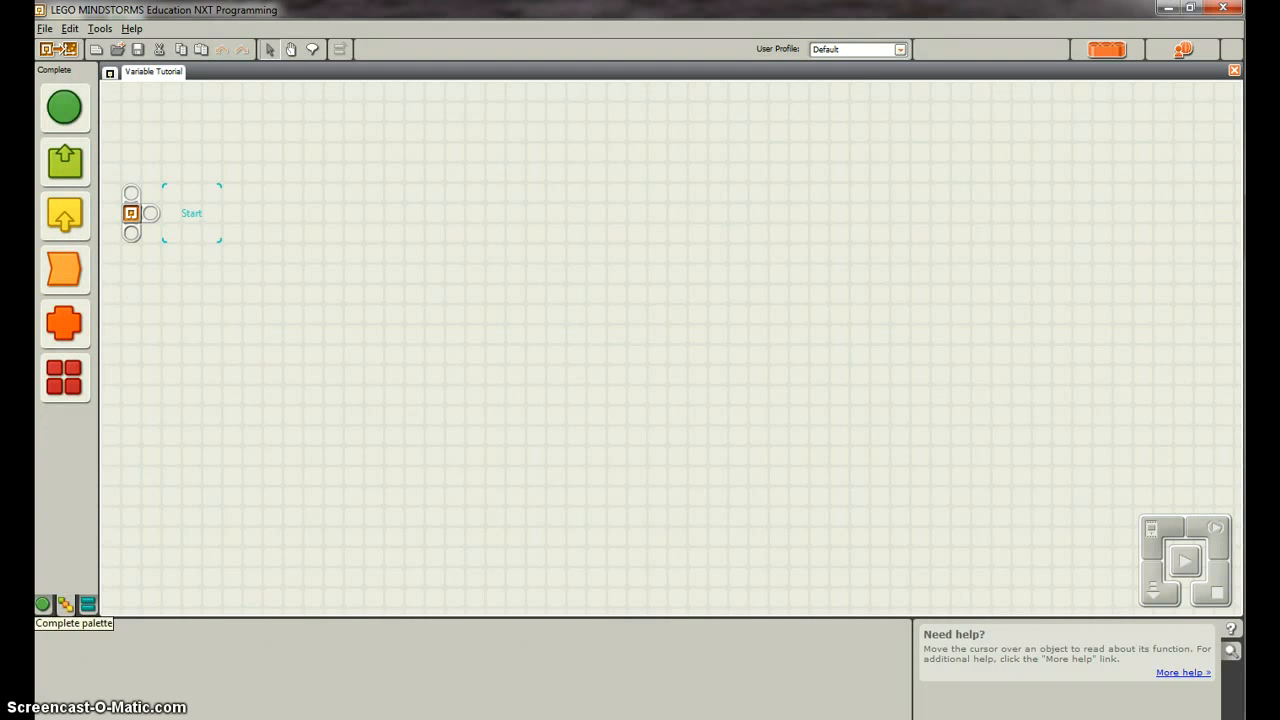
- Attach a Loop block set to Forever directly after the Start point
click(63, 268)
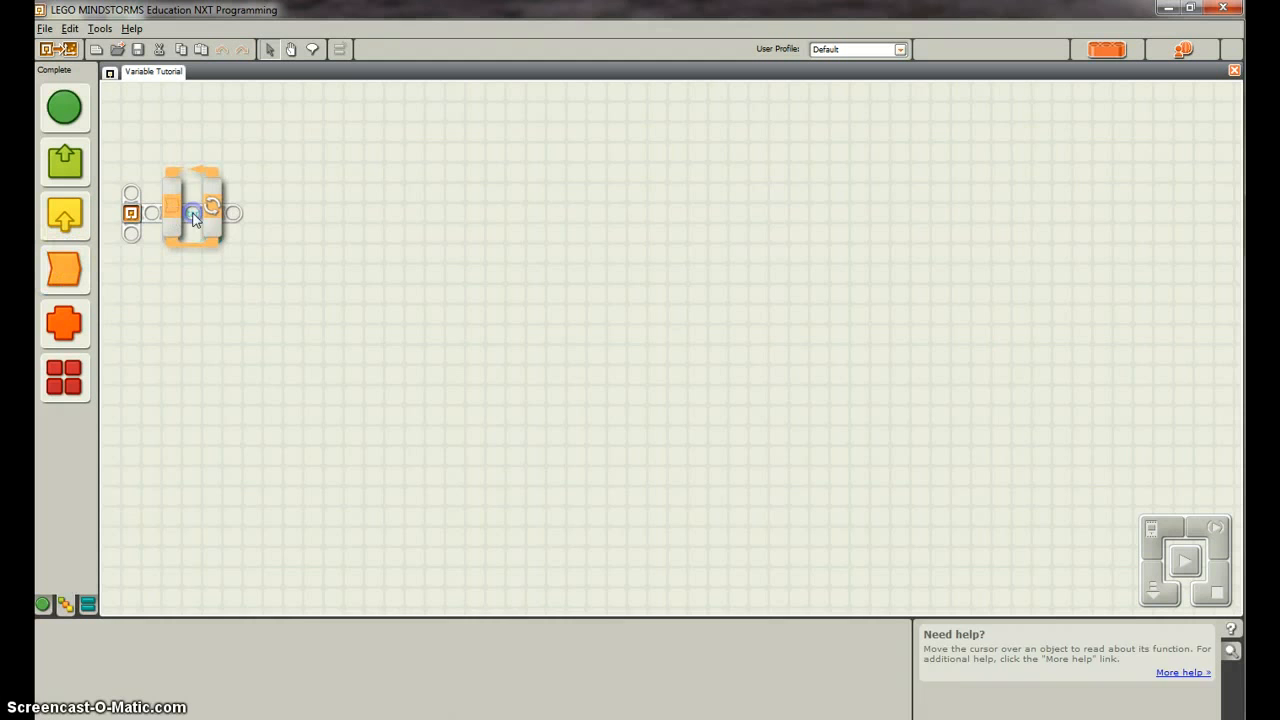
click(190, 210)
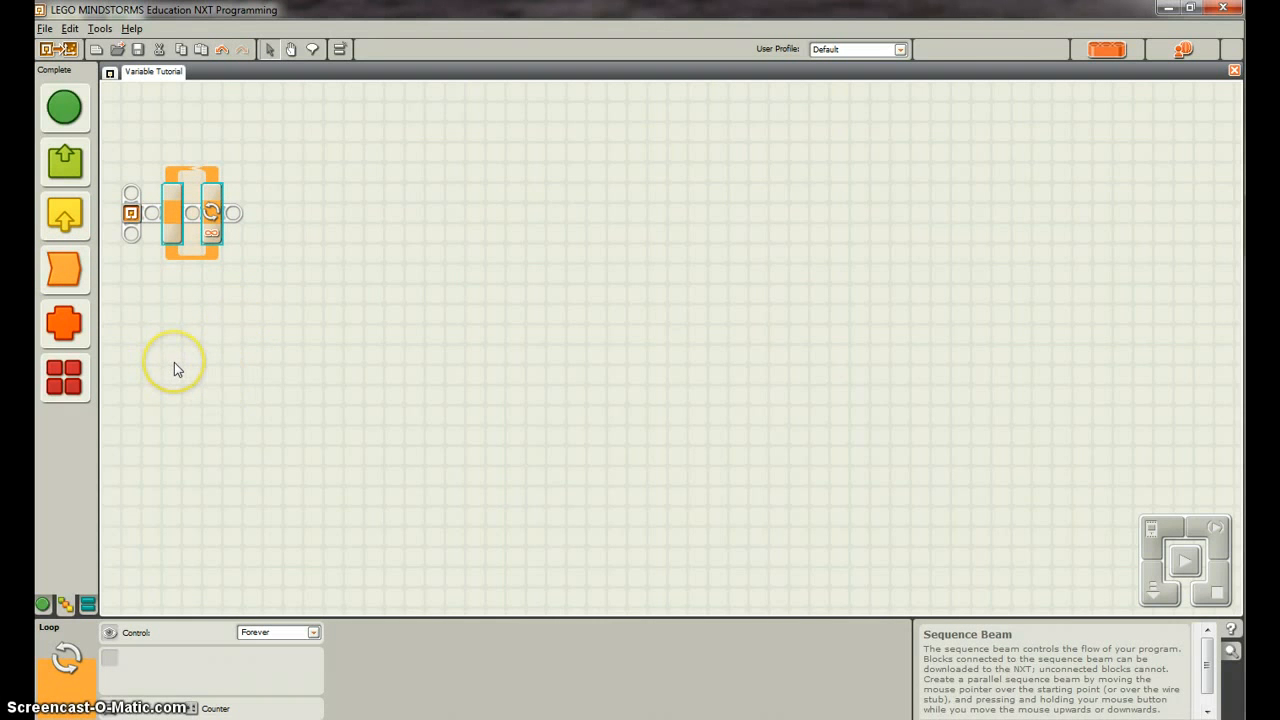
click(64, 378)
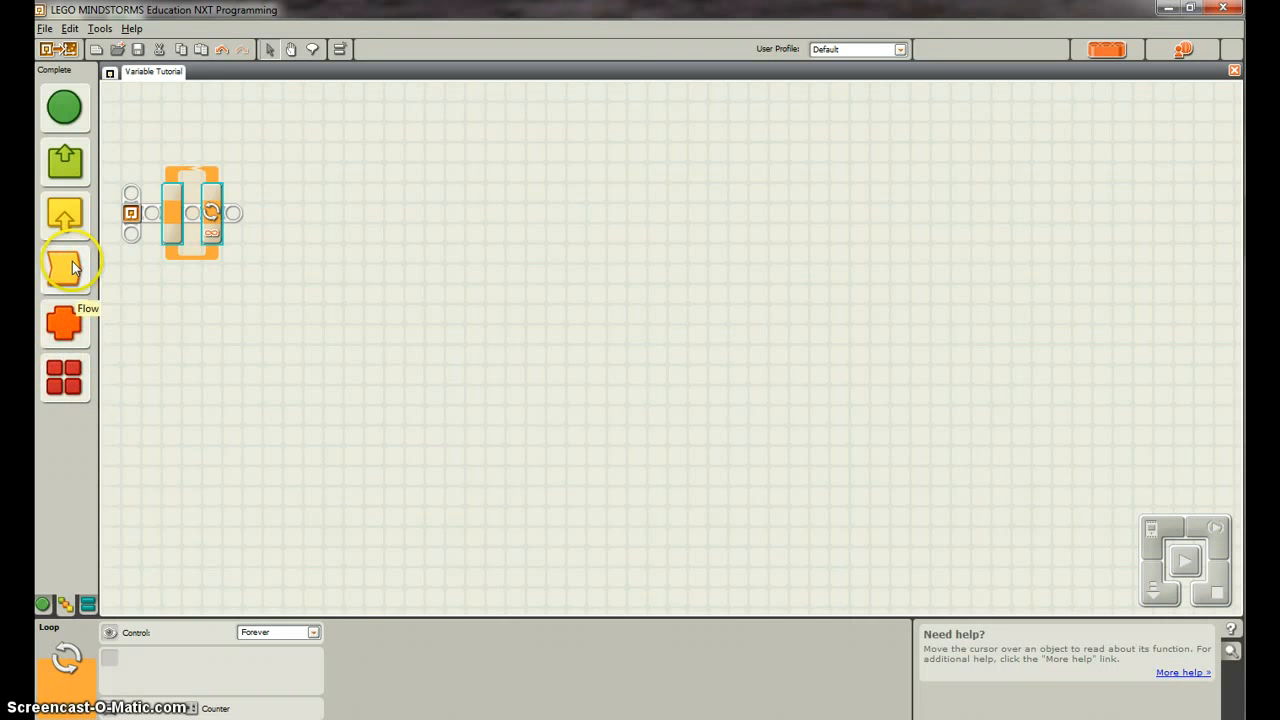
- Place an Energy Meter block in the loop reading W-in with compare value 10
click(65, 215)
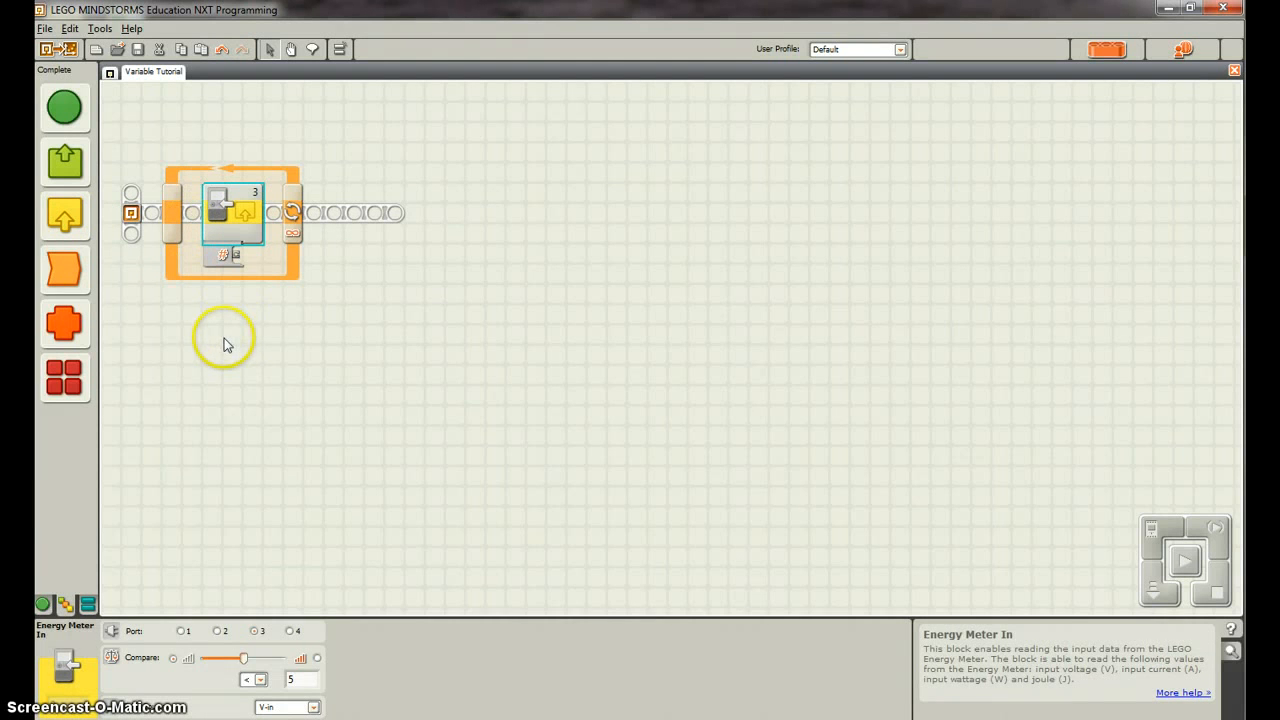
mouse_move(182, 678)
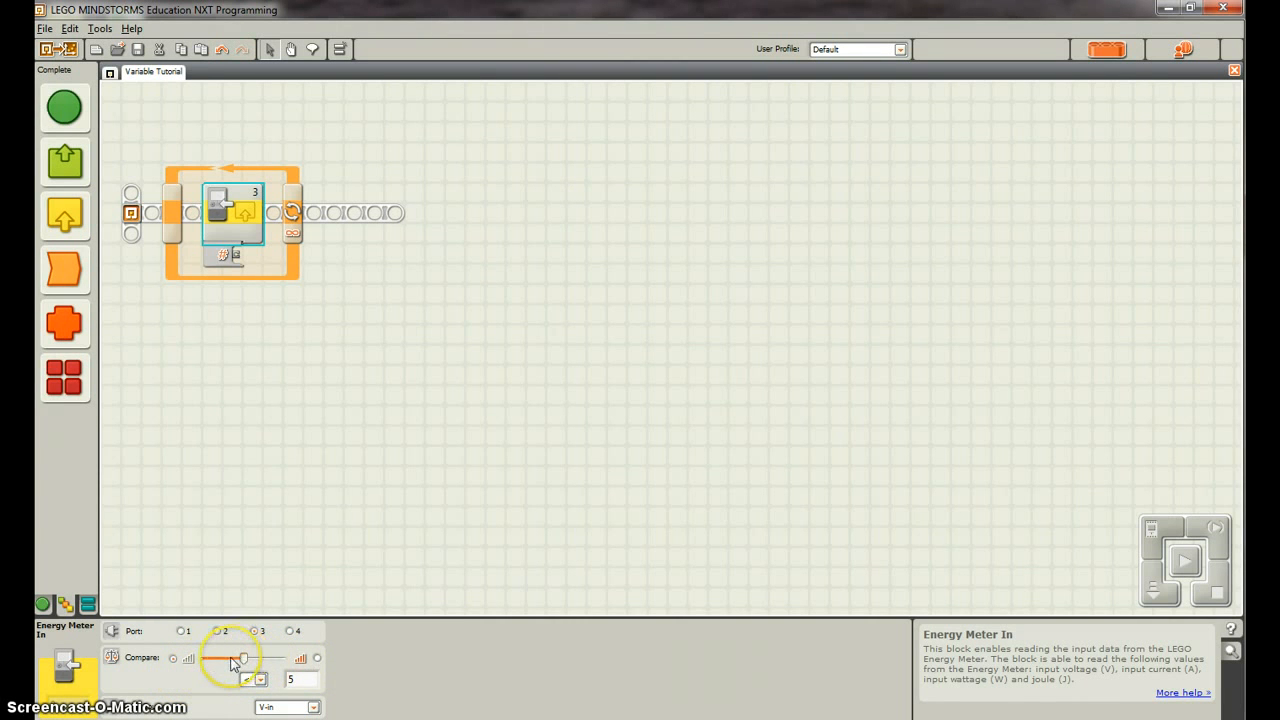
drag(243, 658, 213, 658)
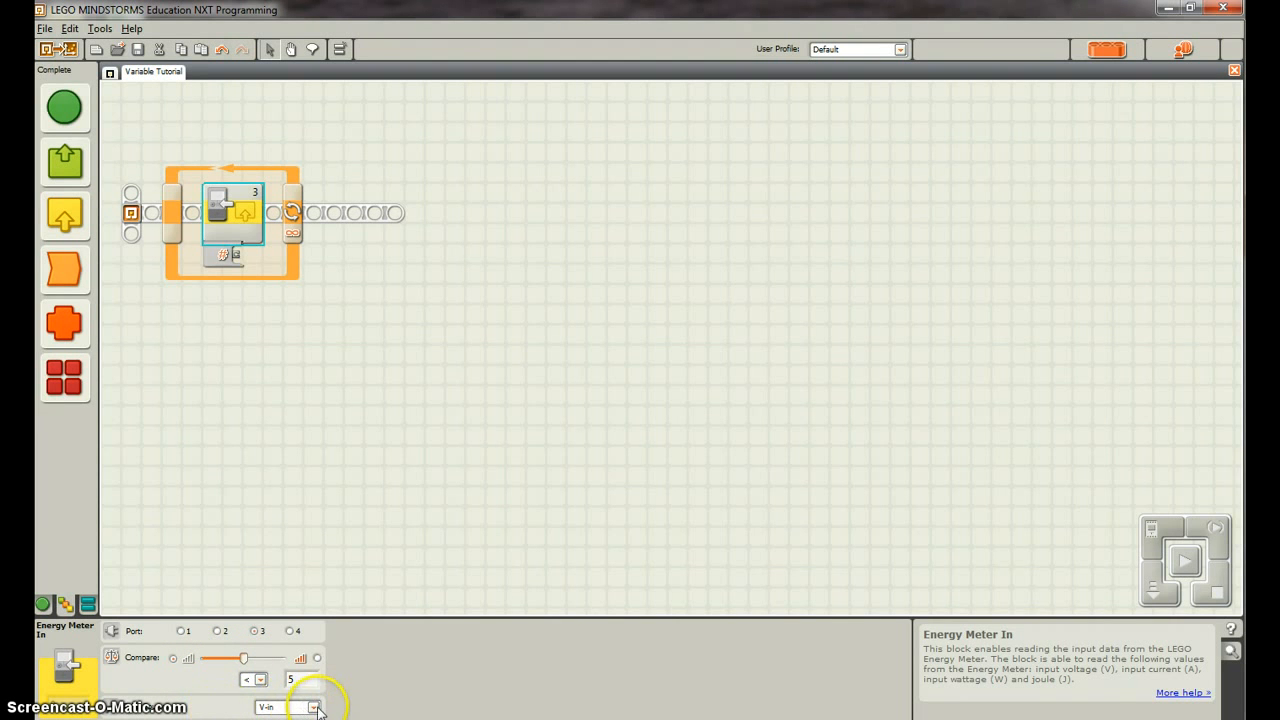
click(314, 707)
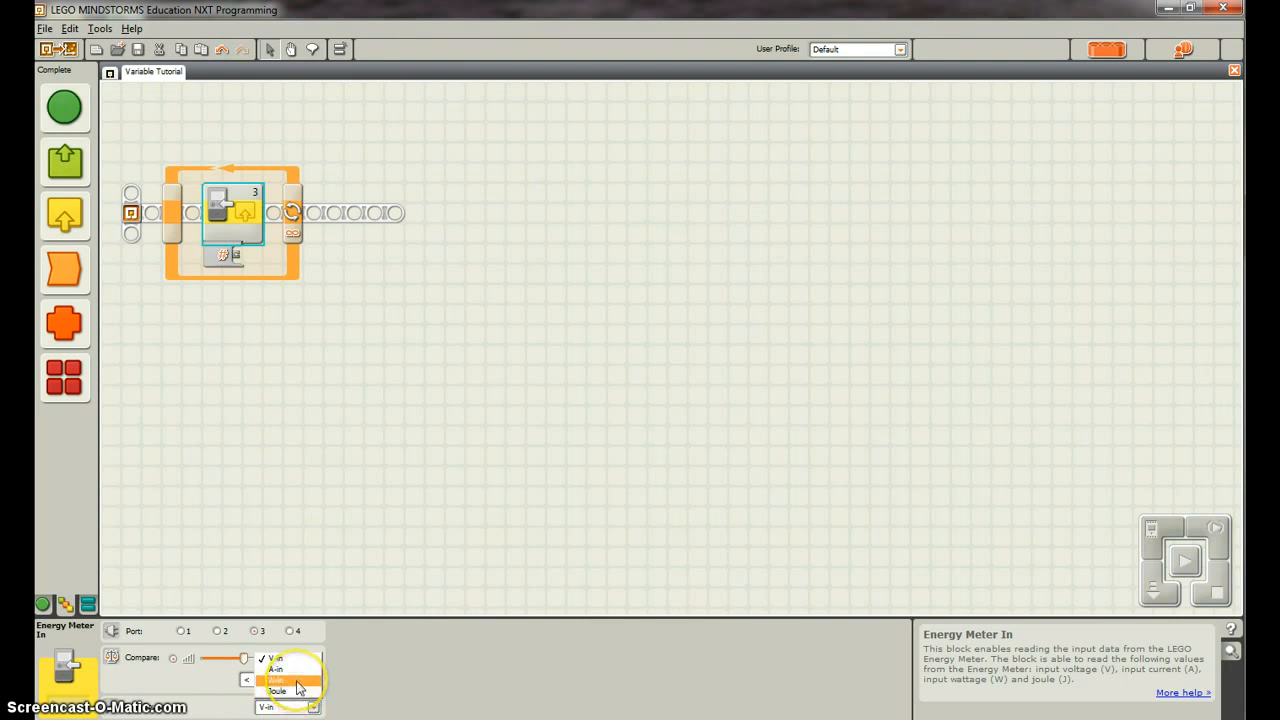
click(277, 681)
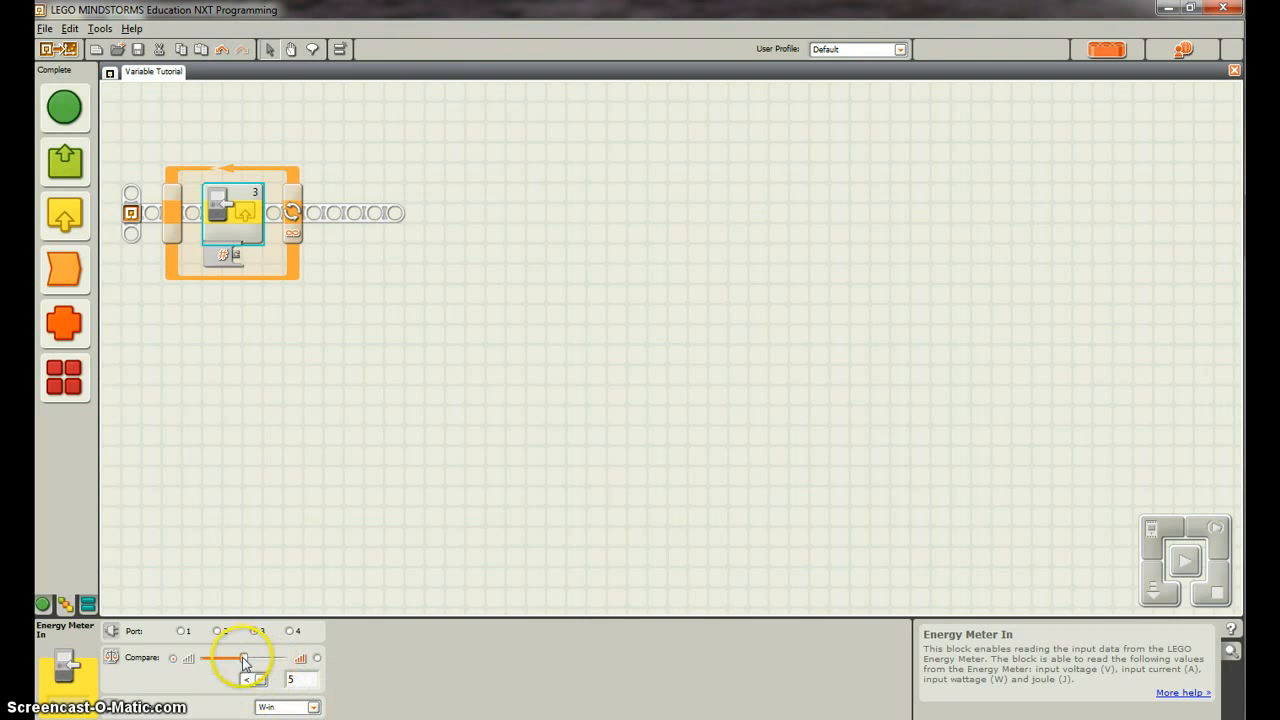
drag(243, 658, 293, 658)
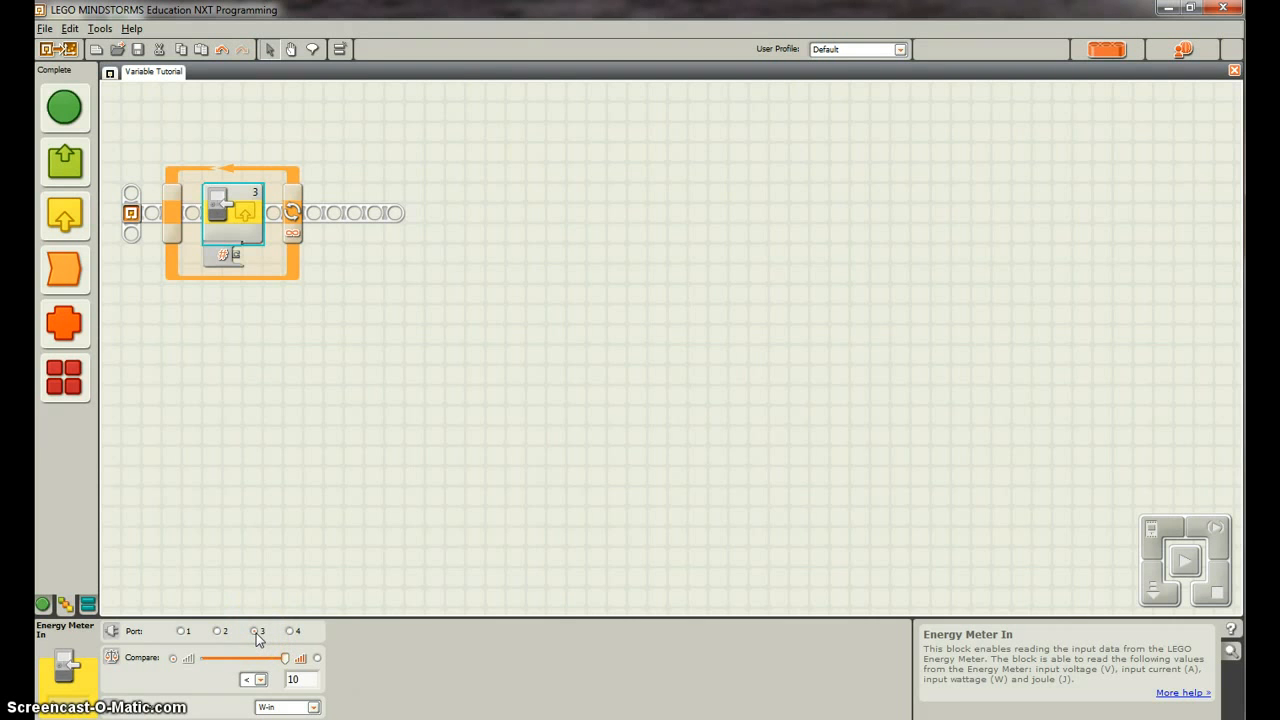
mouse_move(237, 258)
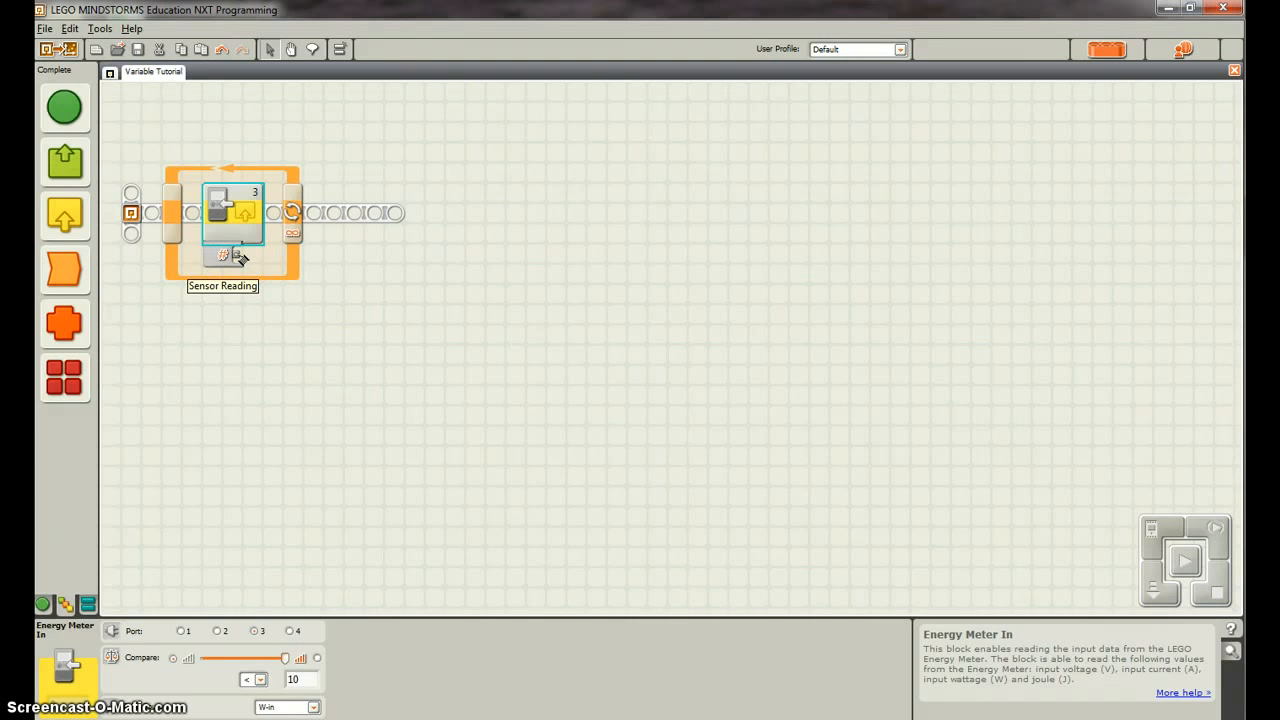
mouse_move(175, 390)
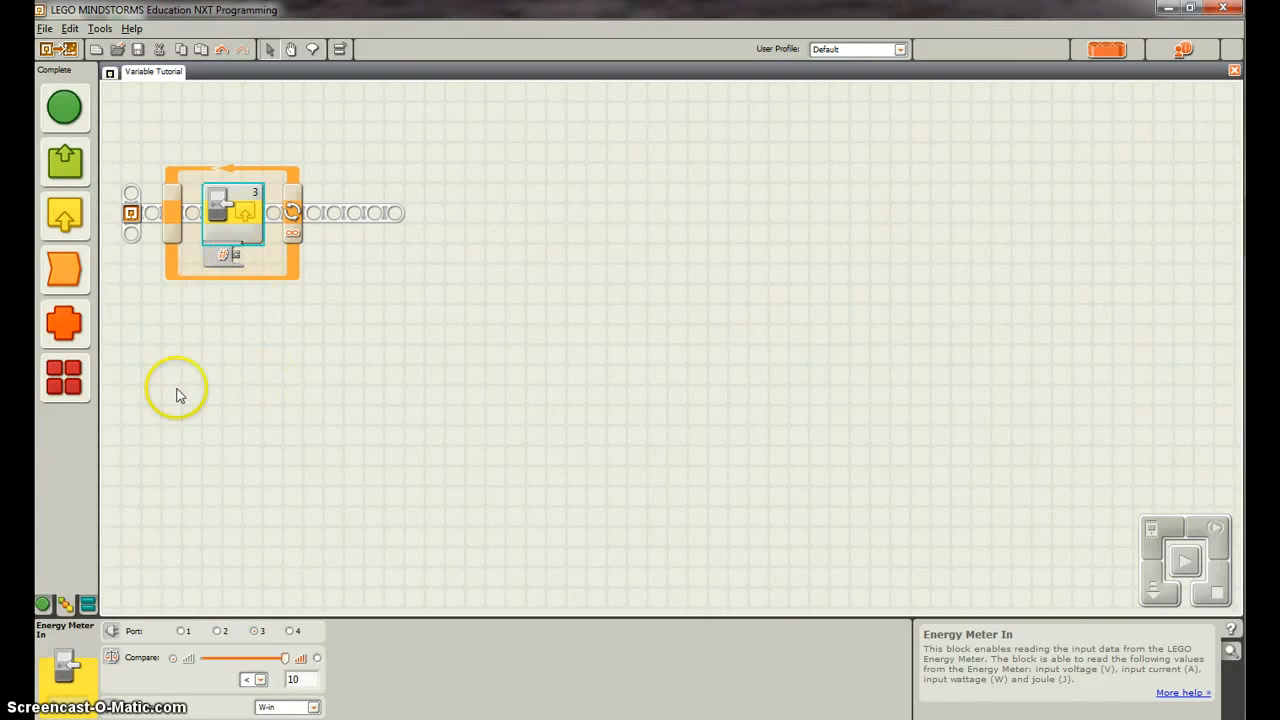
- Add a Variable block after the Energy Meter, set to Write Number 1
click(64, 377)
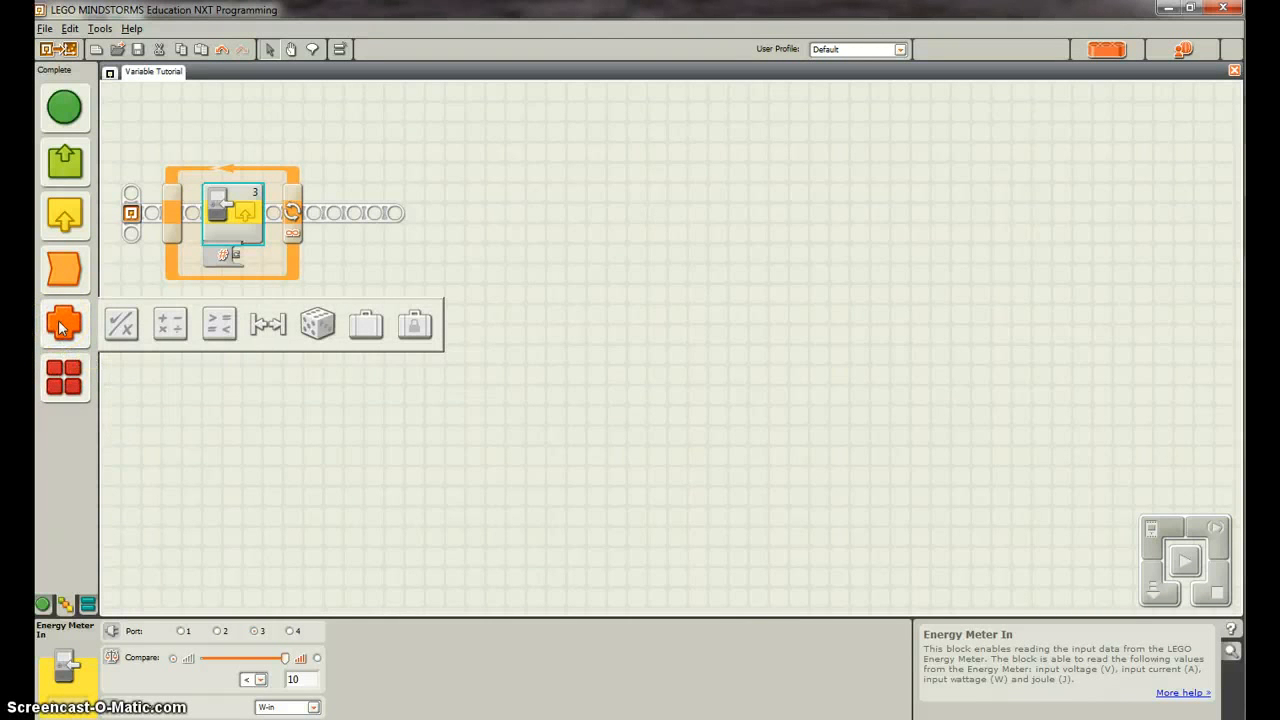
mouse_move(365, 323)
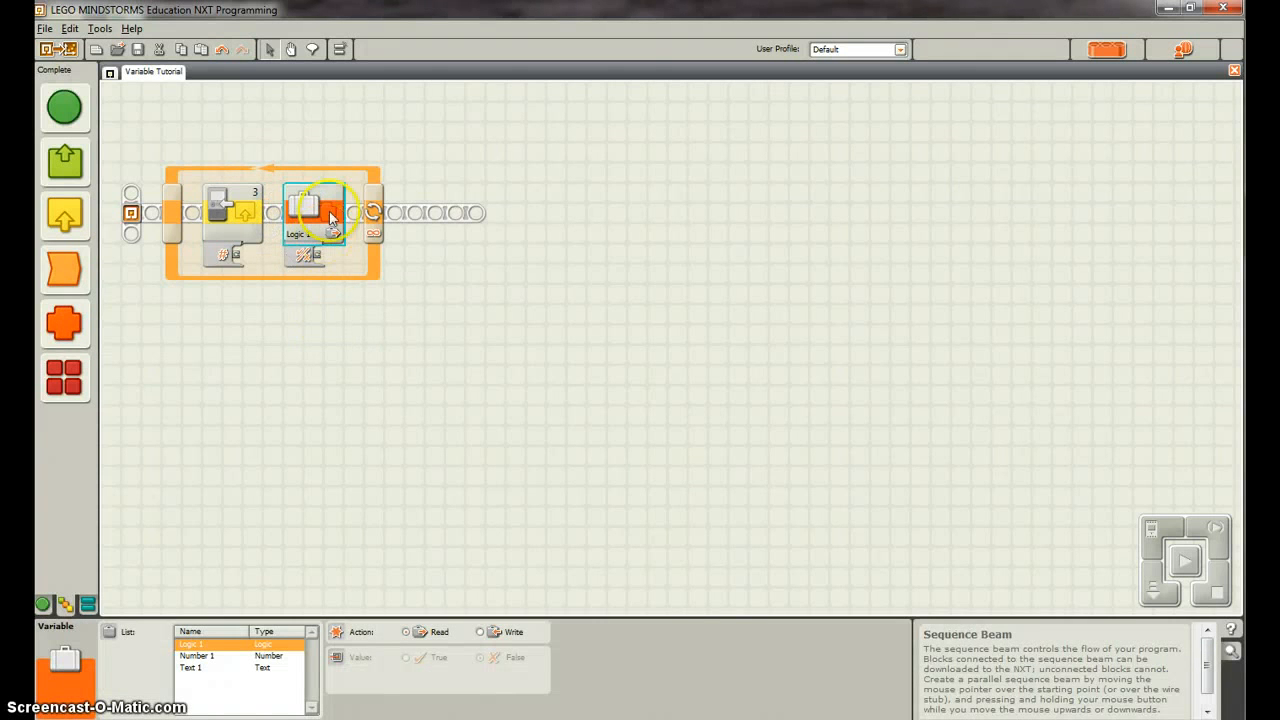
click(315, 210)
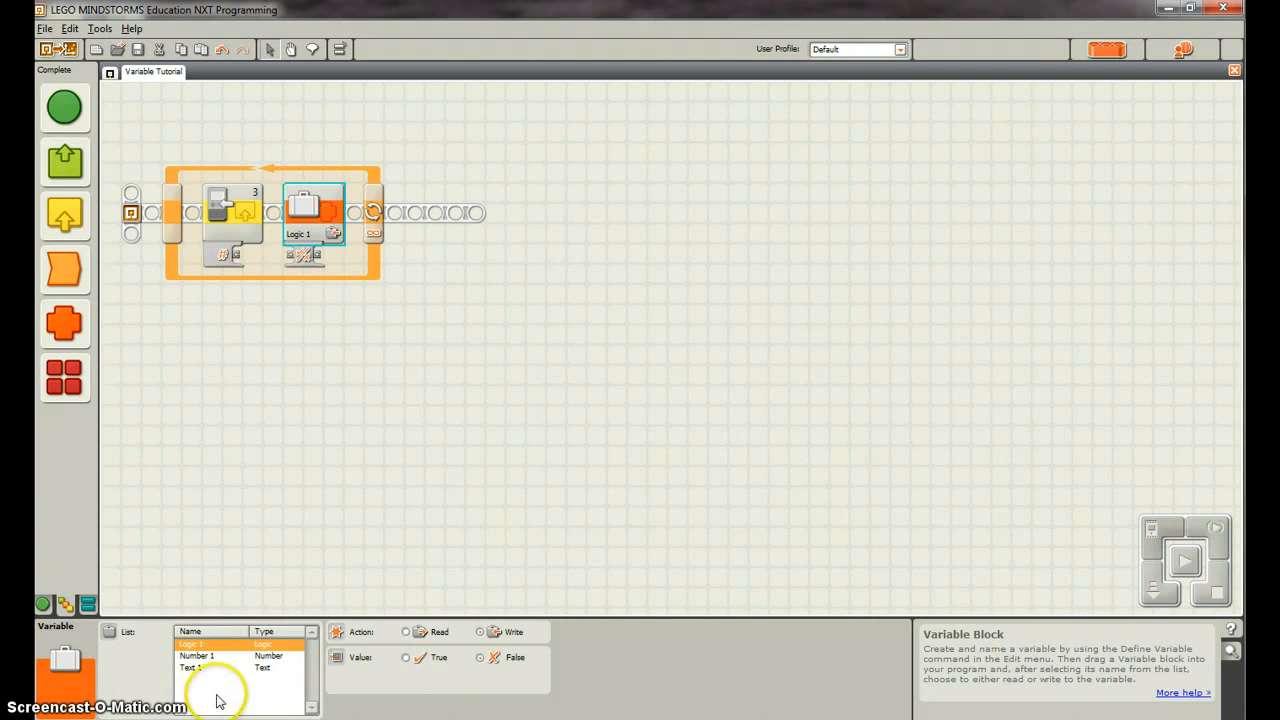
click(196, 656)
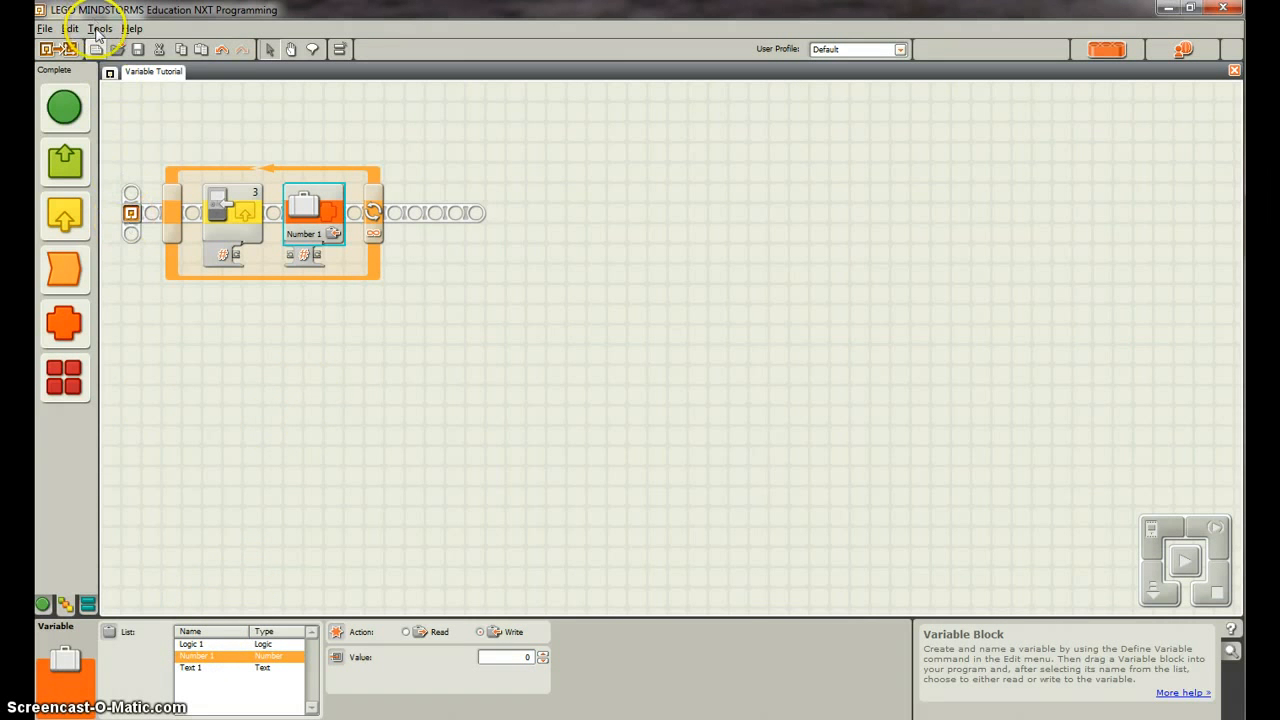
- Define a new Number variable named 'Watts In One' in Define Variables
click(99, 28)
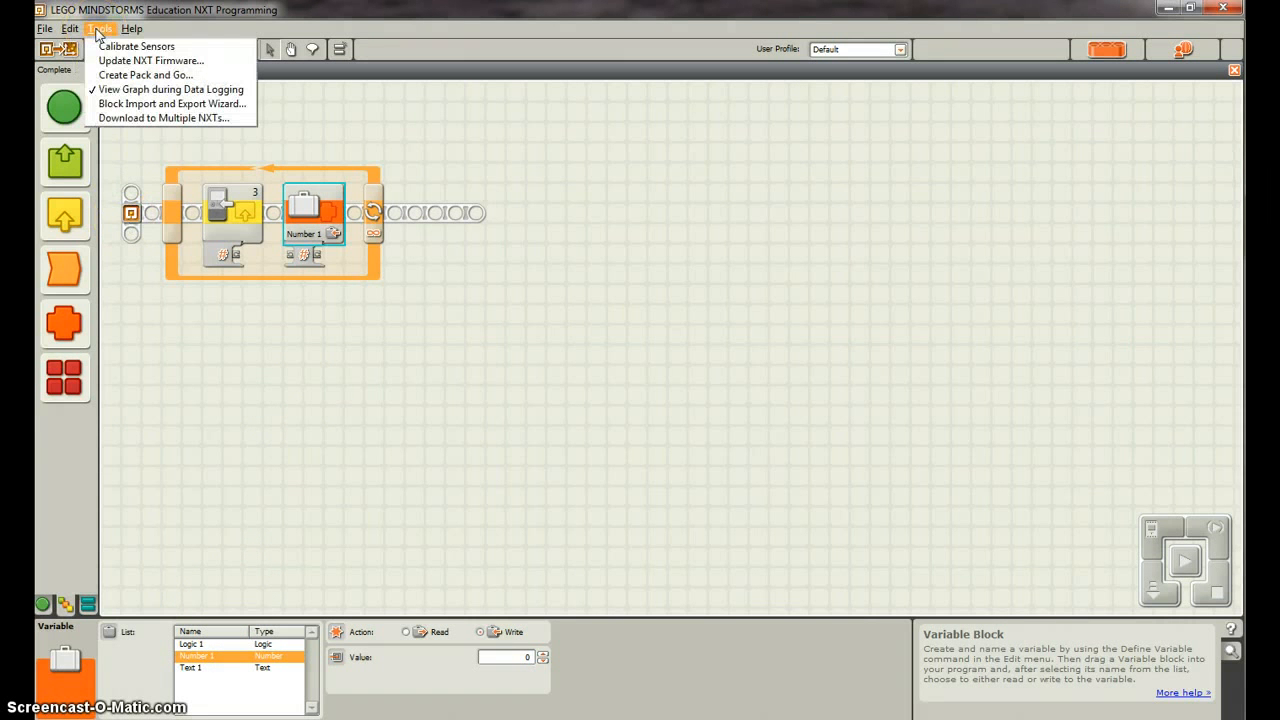
click(69, 28)
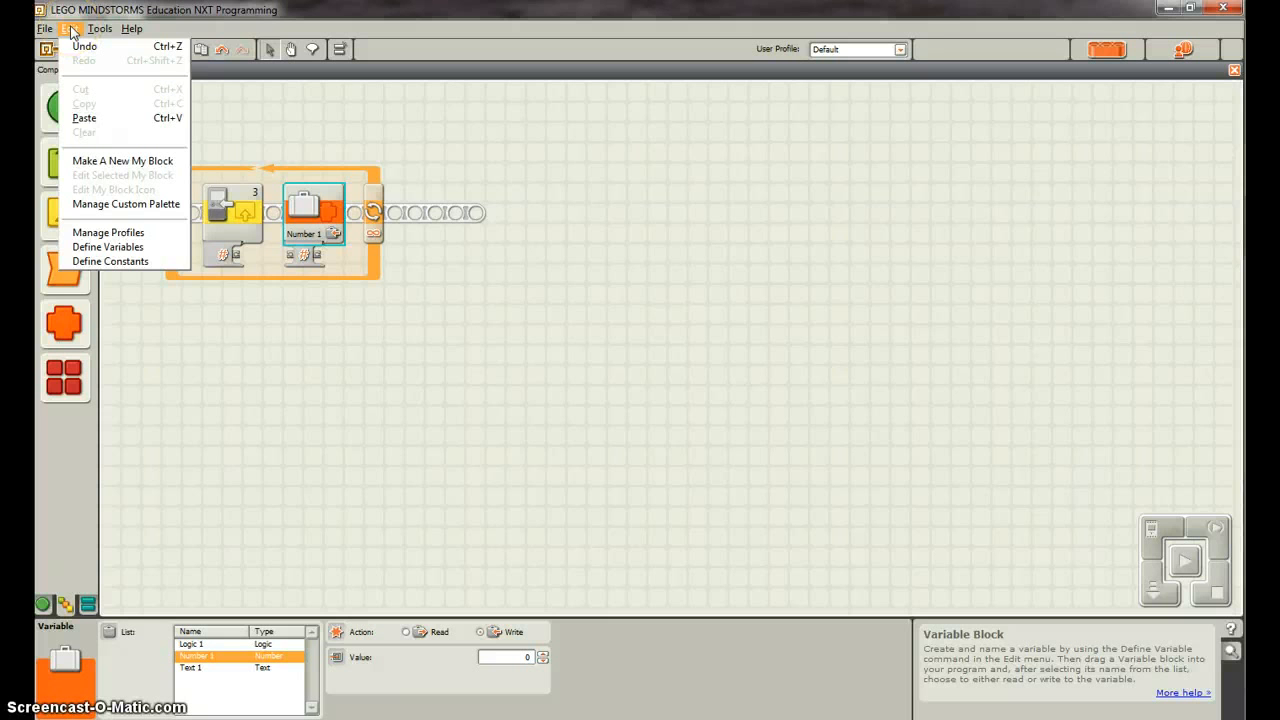
click(107, 247)
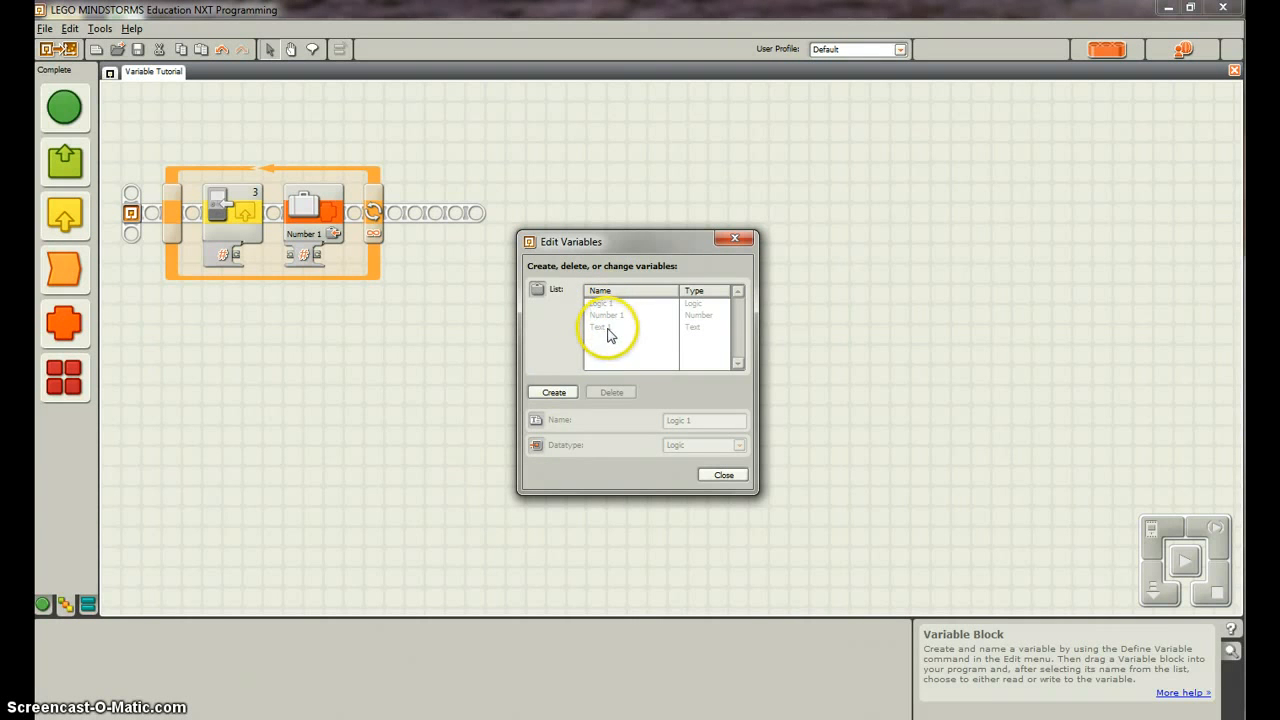
click(552, 391)
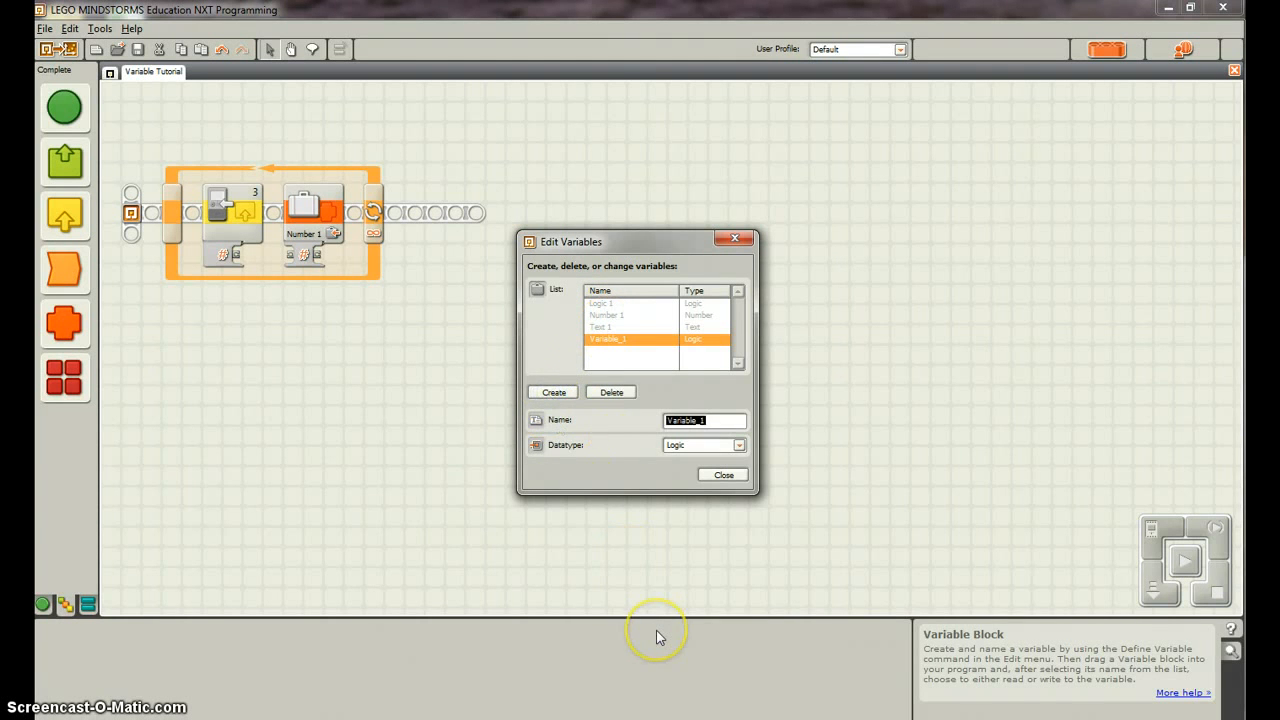
text(Watts In One)
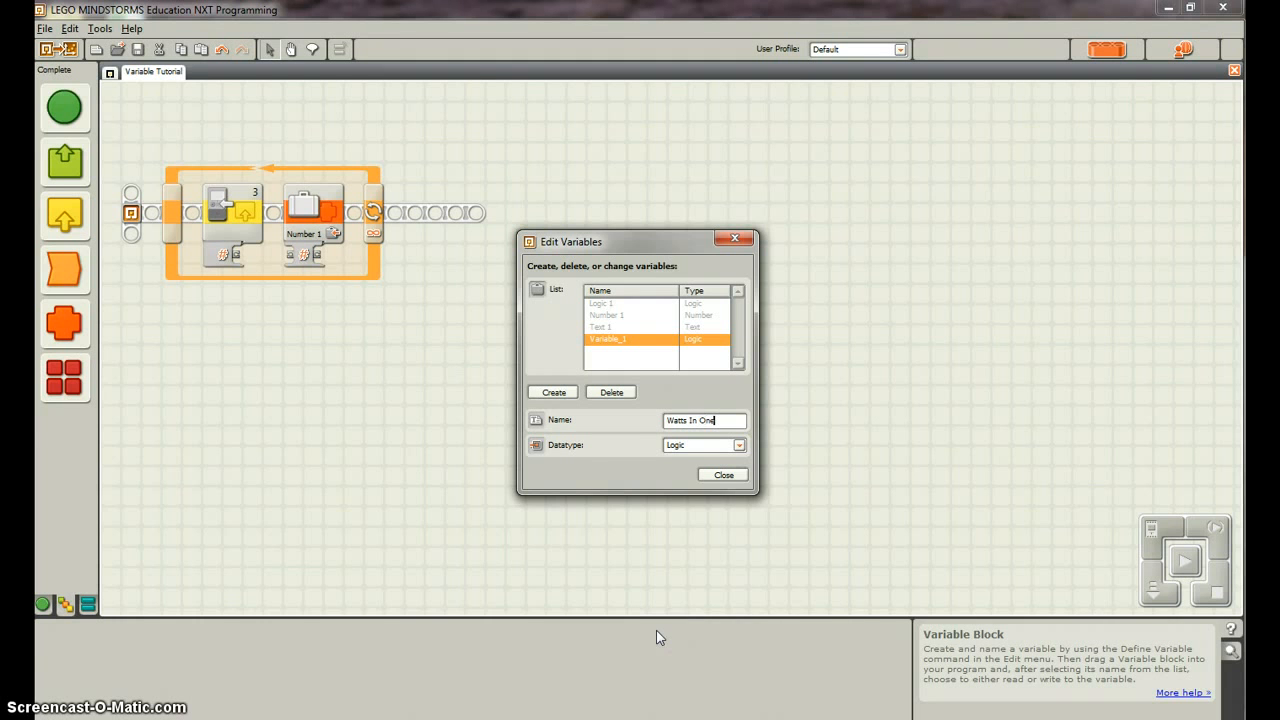
click(738, 445)
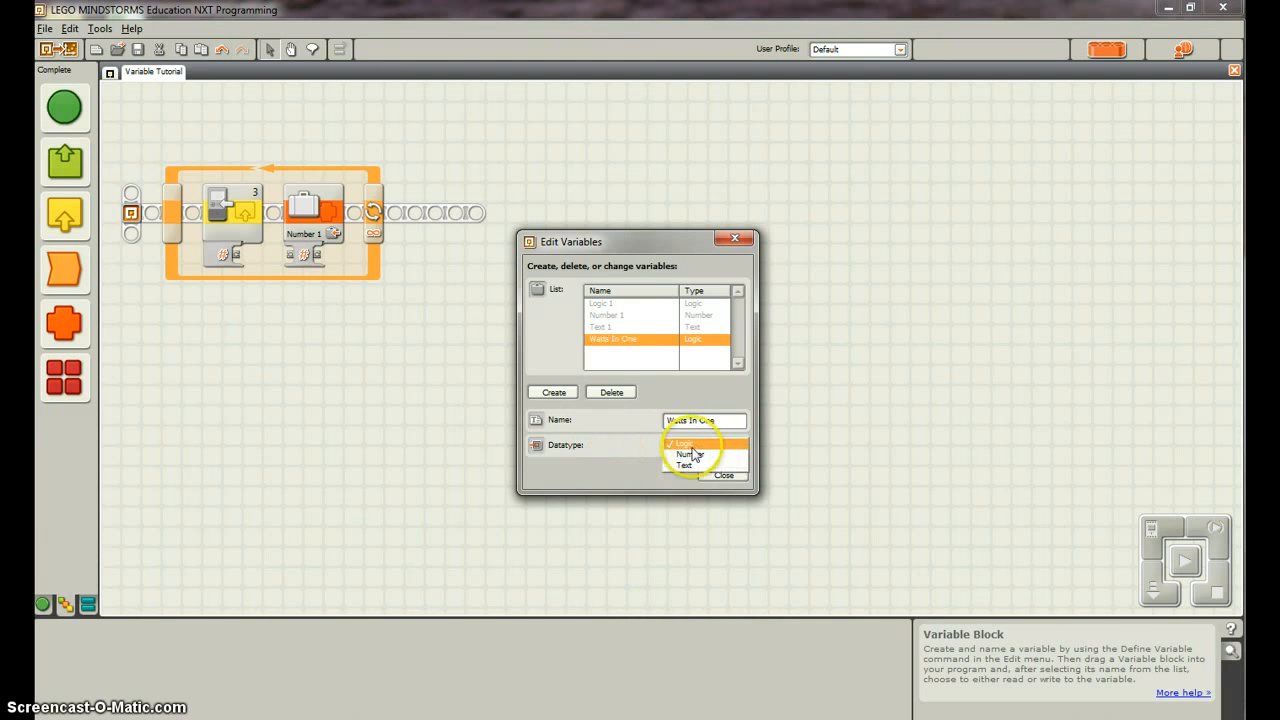
click(684, 454)
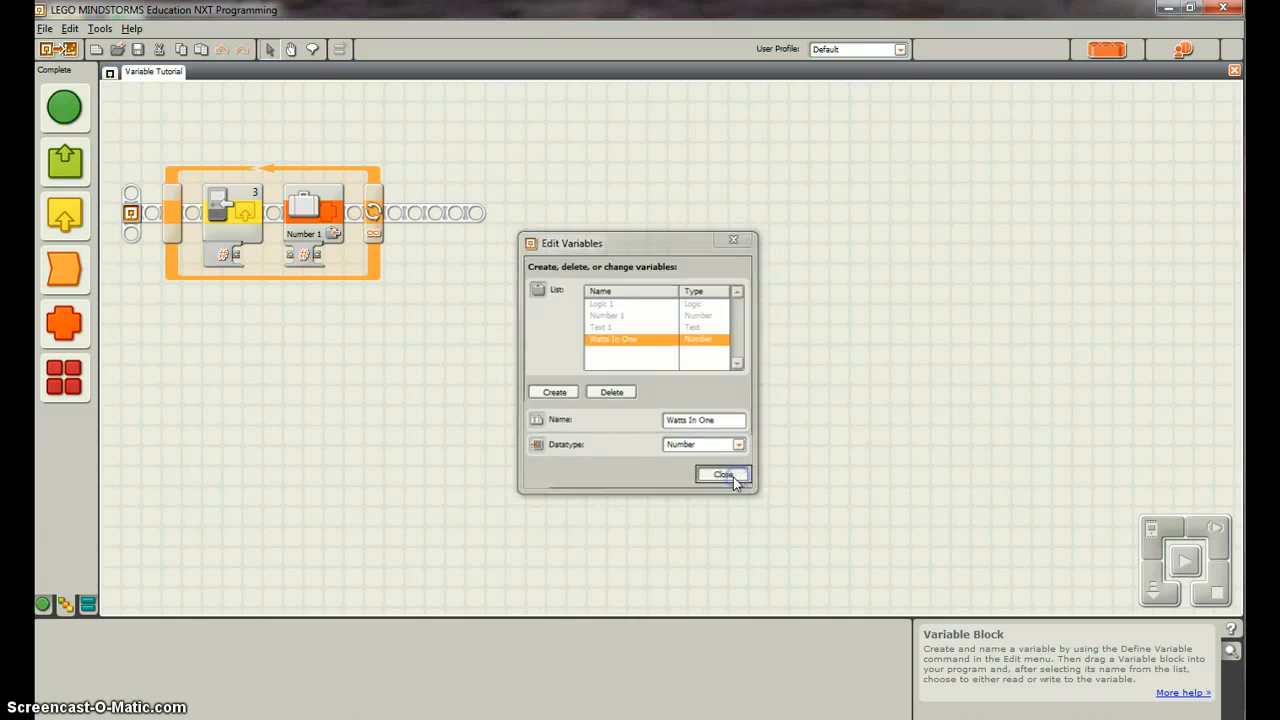
click(722, 474)
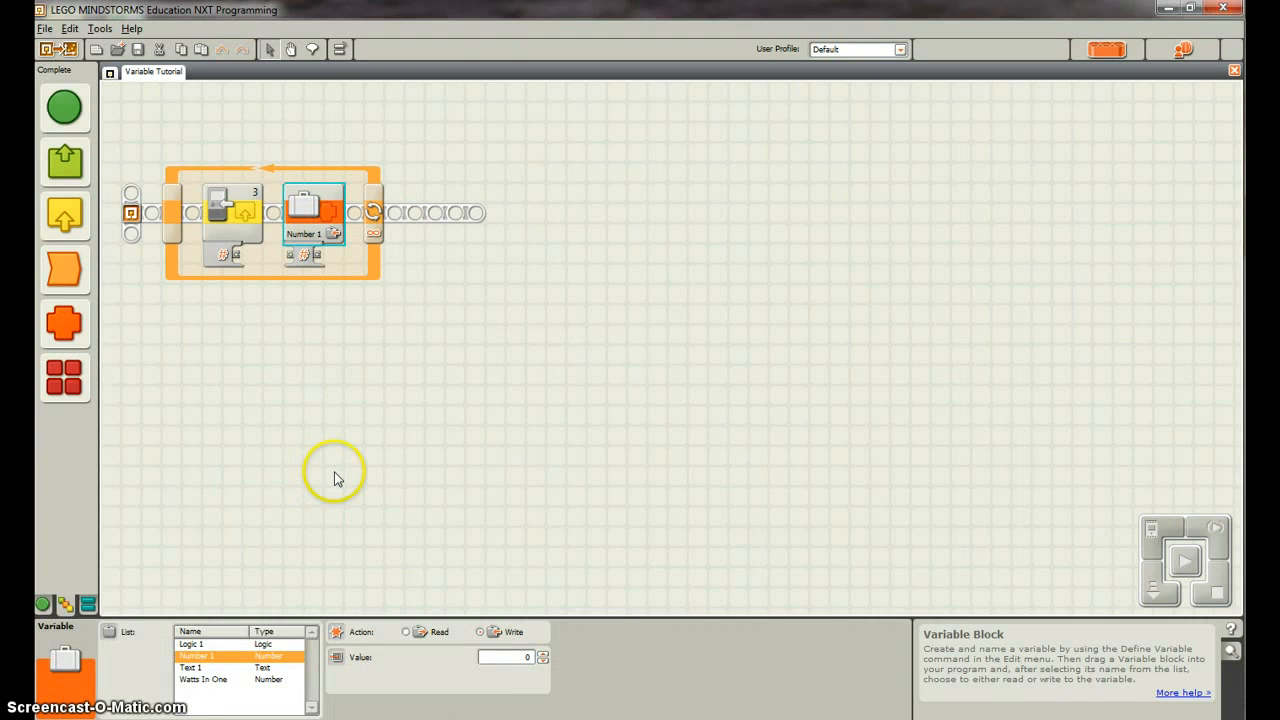
- Switch the Variable block to Watts In One, wired from the Energy Meter output
click(210, 679)
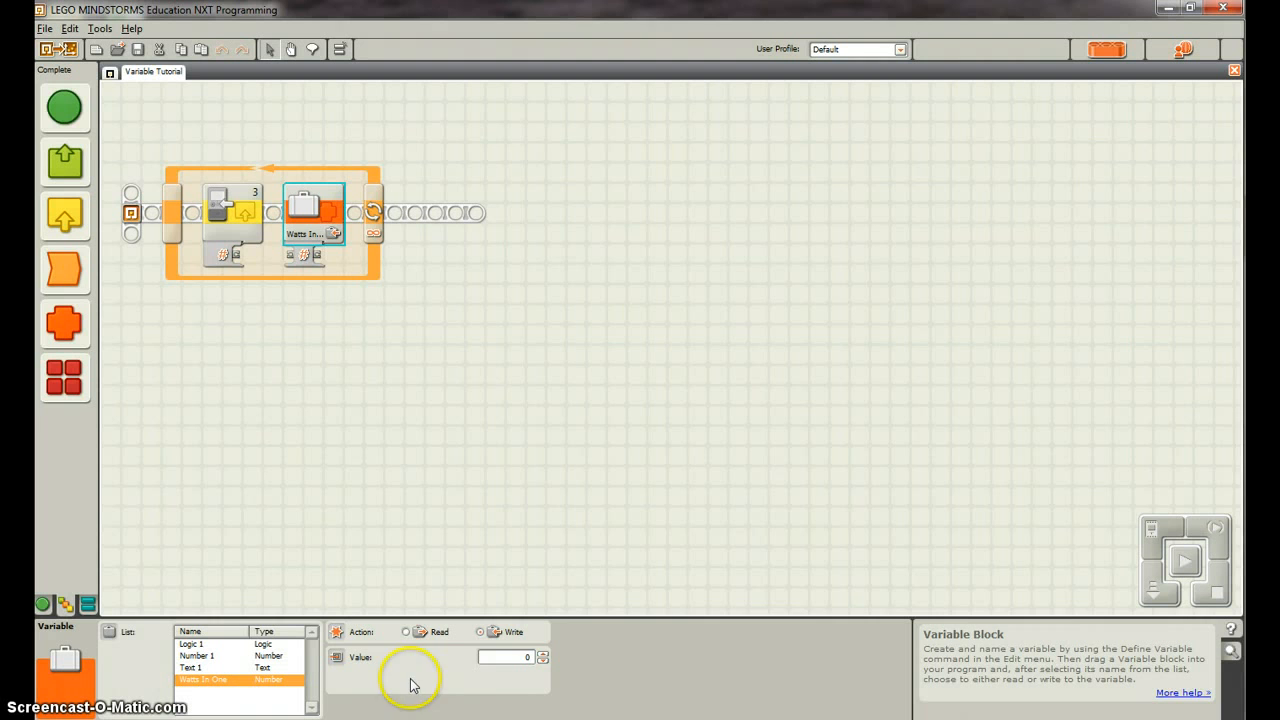
click(480, 632)
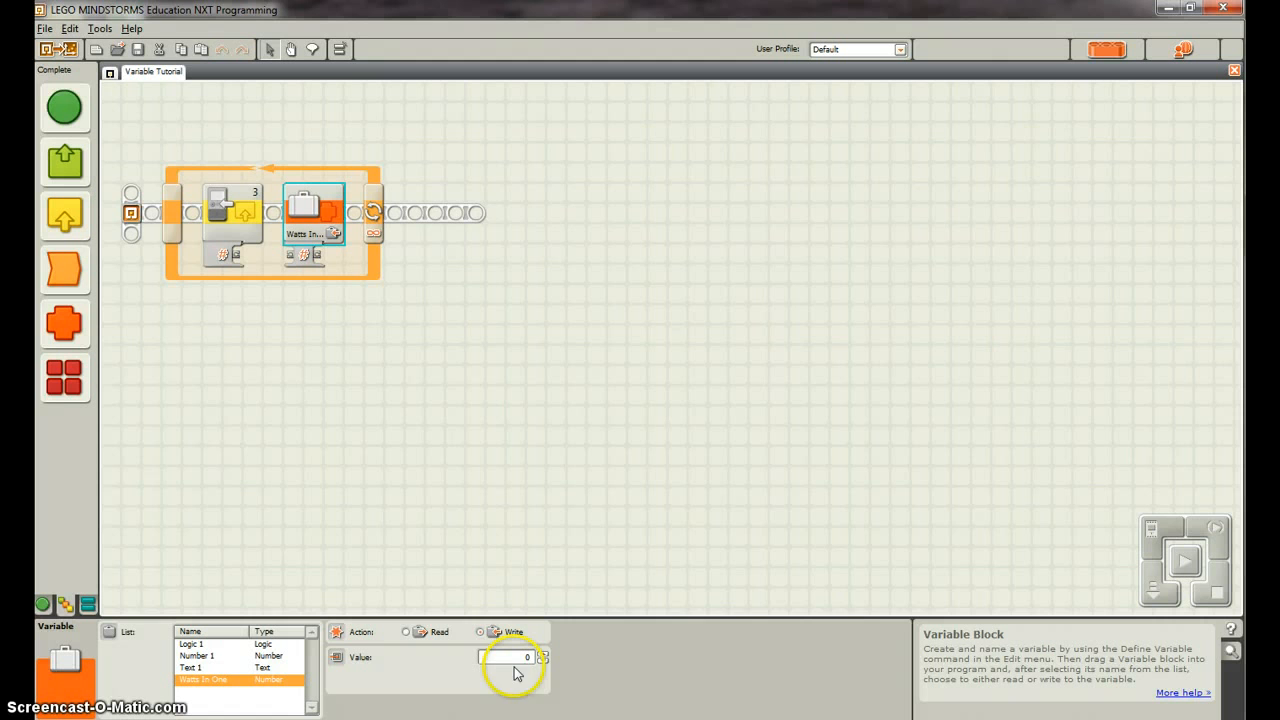
mouse_move(230, 258)
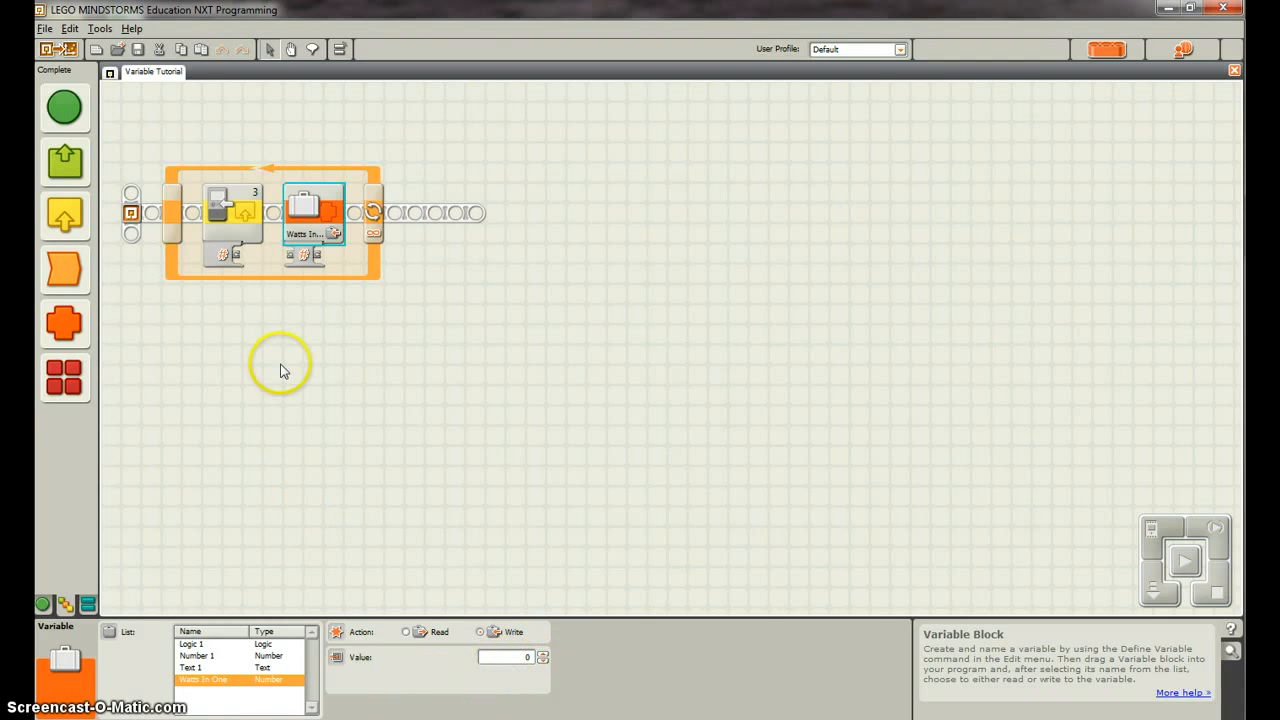
mouse_move(290, 258)
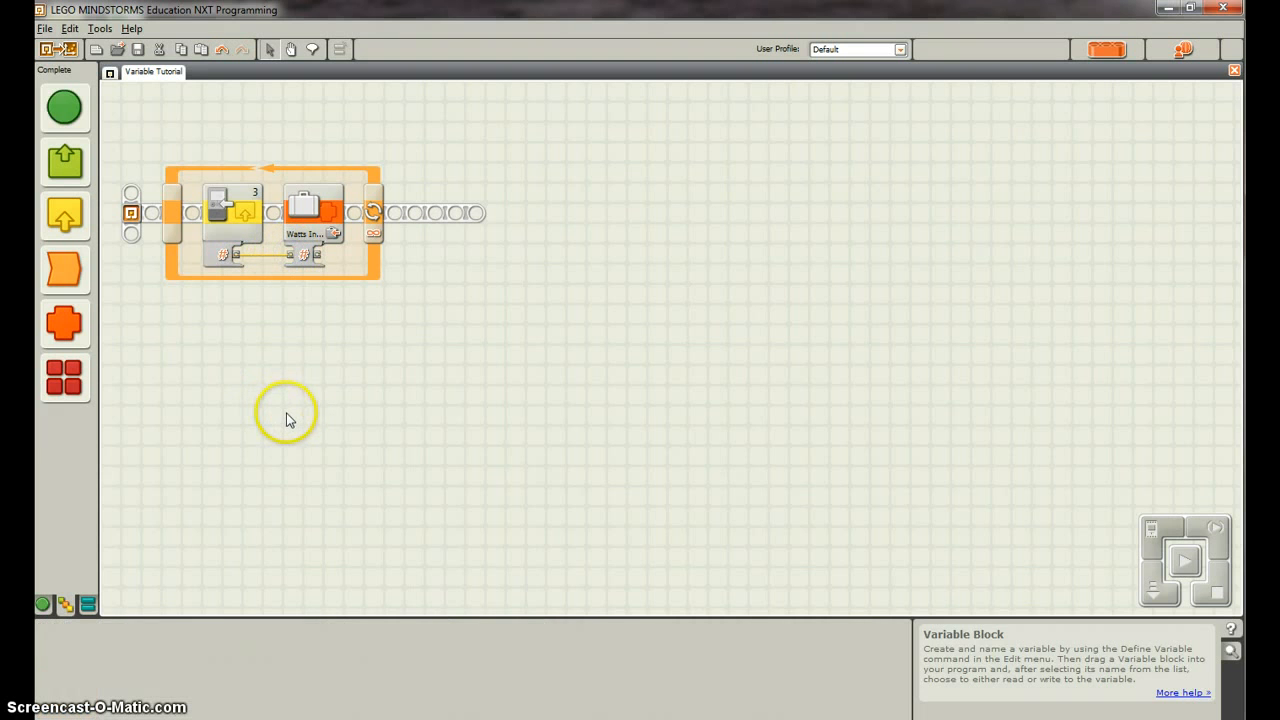
mouse_move(228, 214)
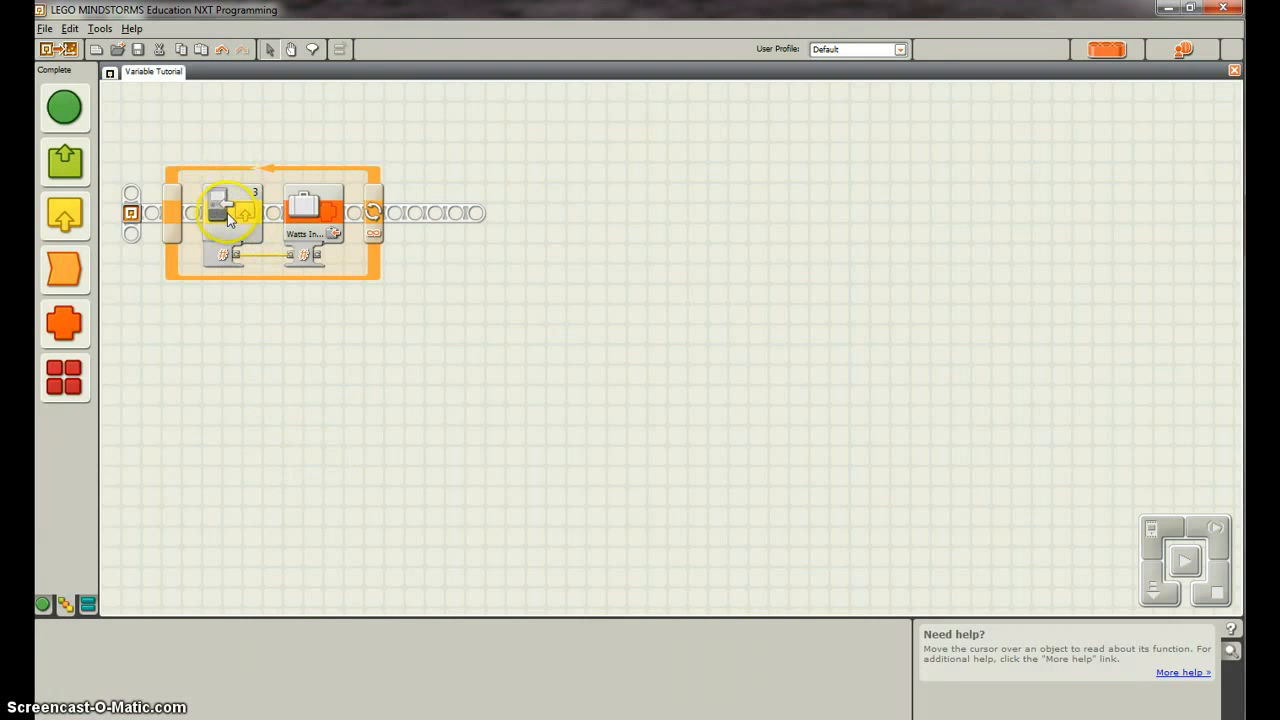
click(222, 210)
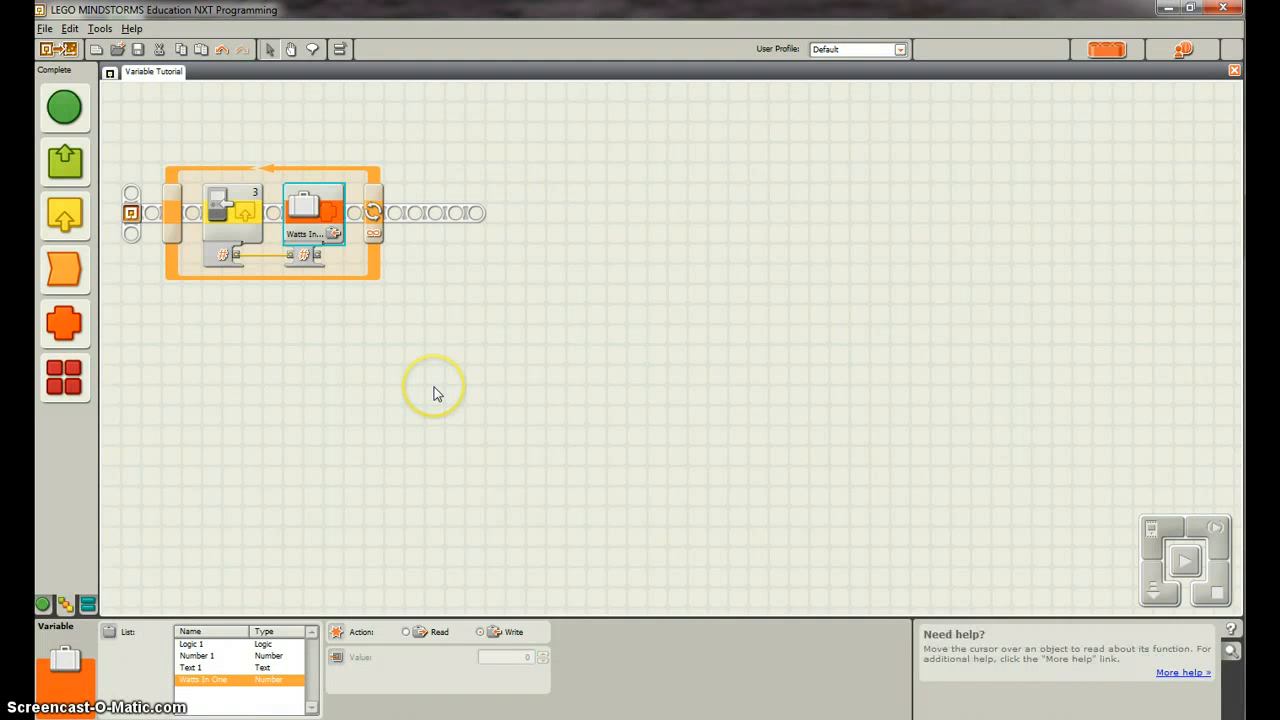
mouse_move(358, 208)
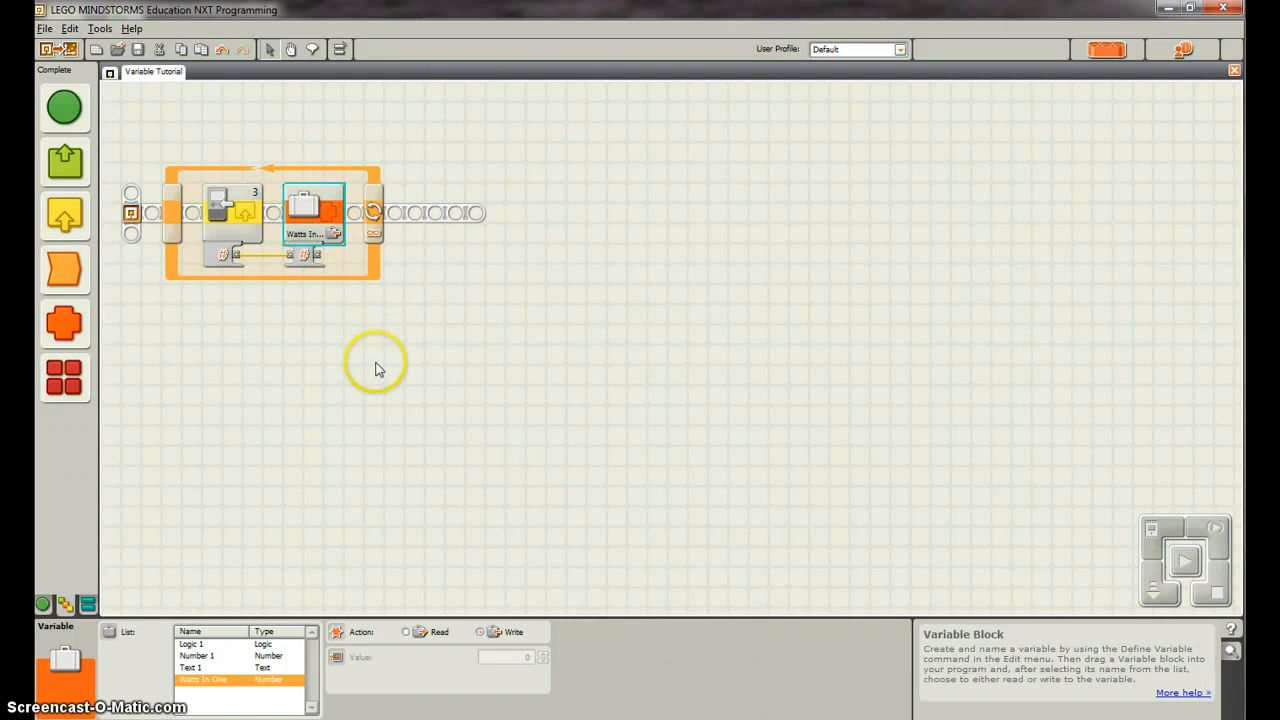
mouse_move(360, 388)
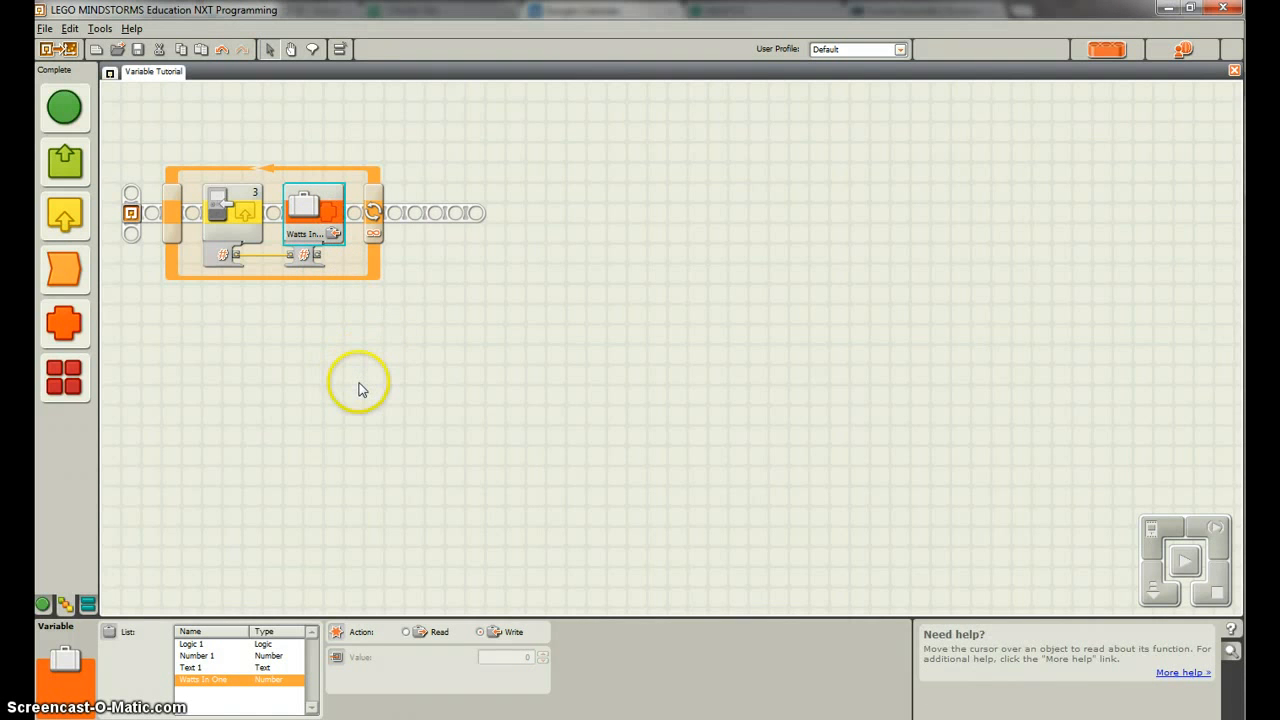
mouse_move(222, 381)
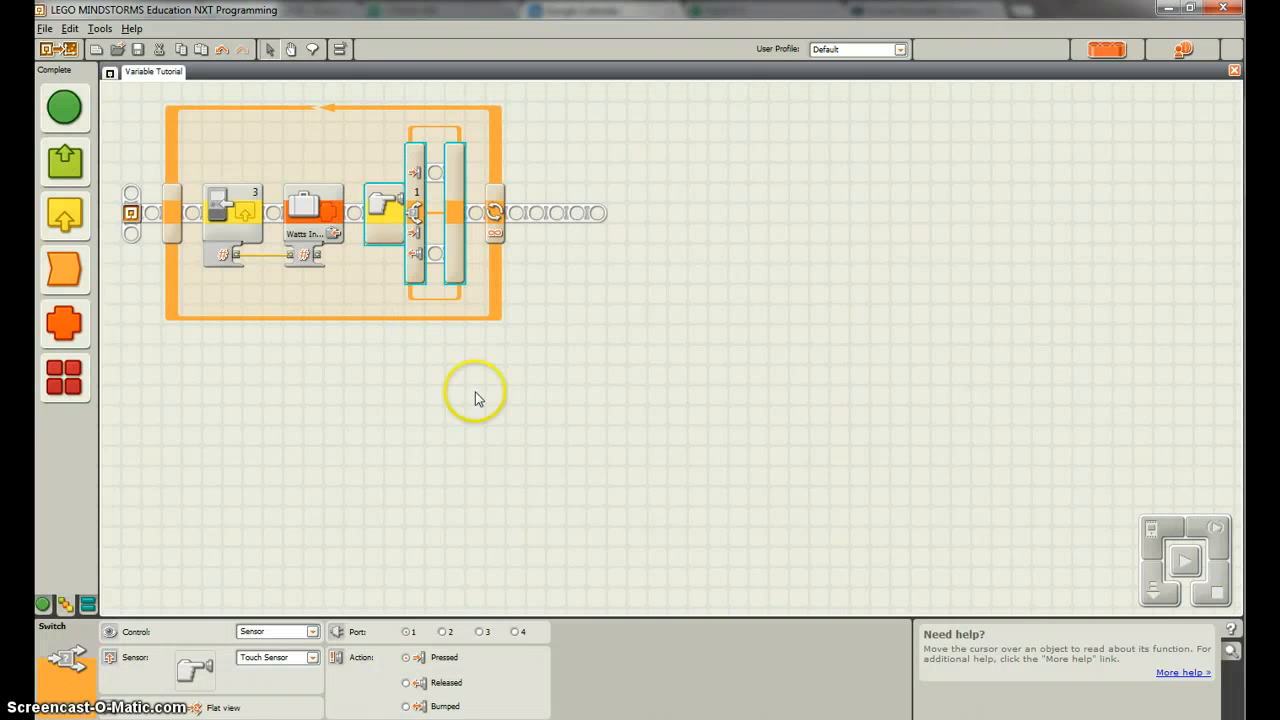
mouse_move(313, 662)
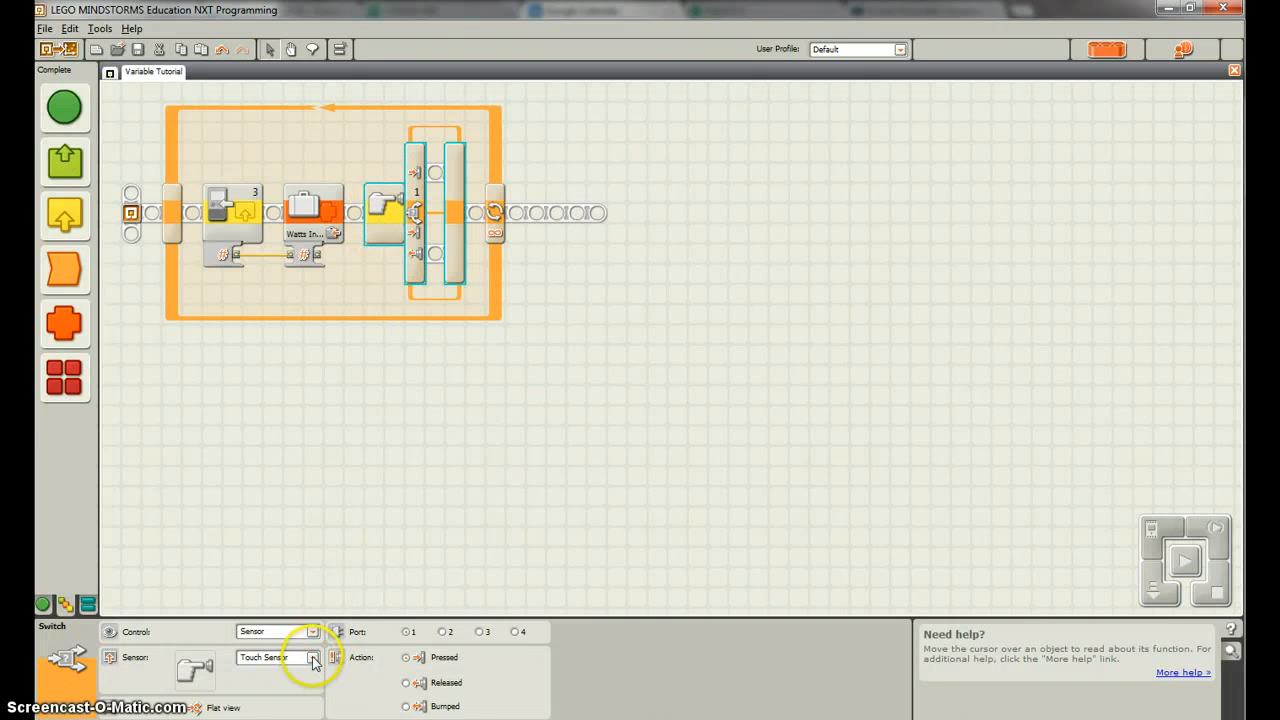
- Set the new Switch block's Control to Value and Type to Logic
click(313, 631)
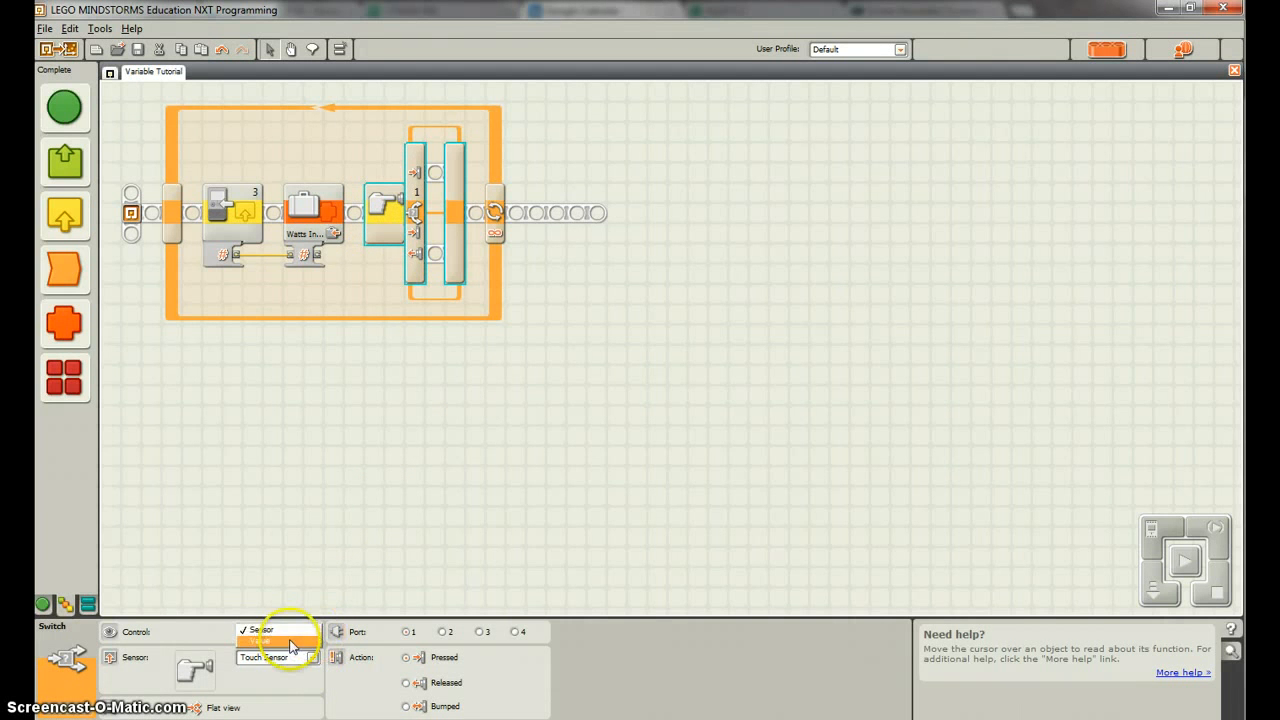
click(278, 631)
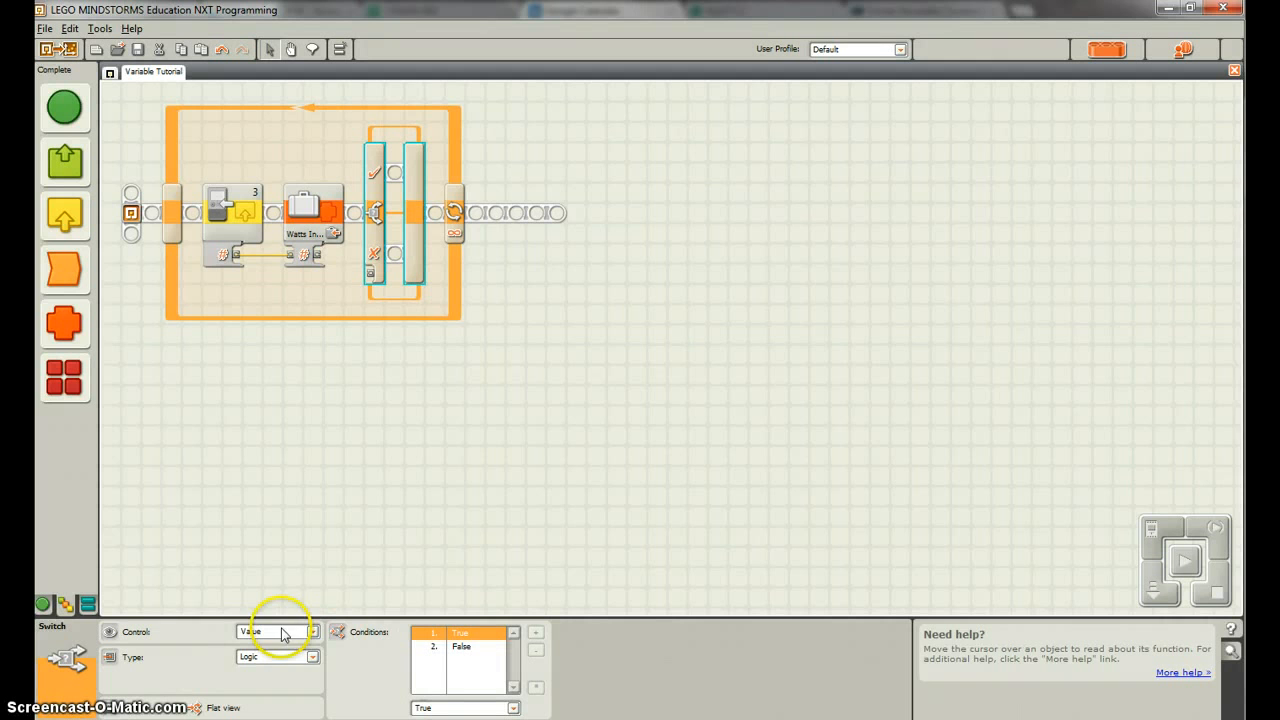
mouse_move(318, 663)
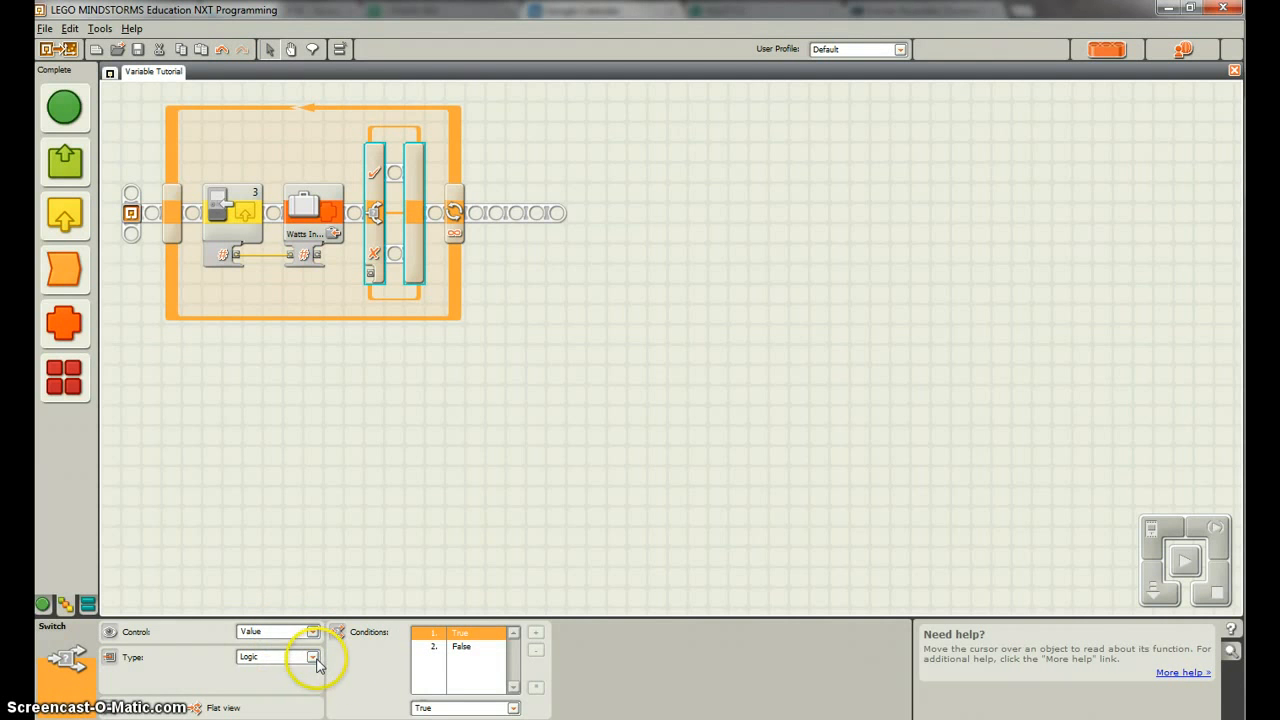
click(313, 657)
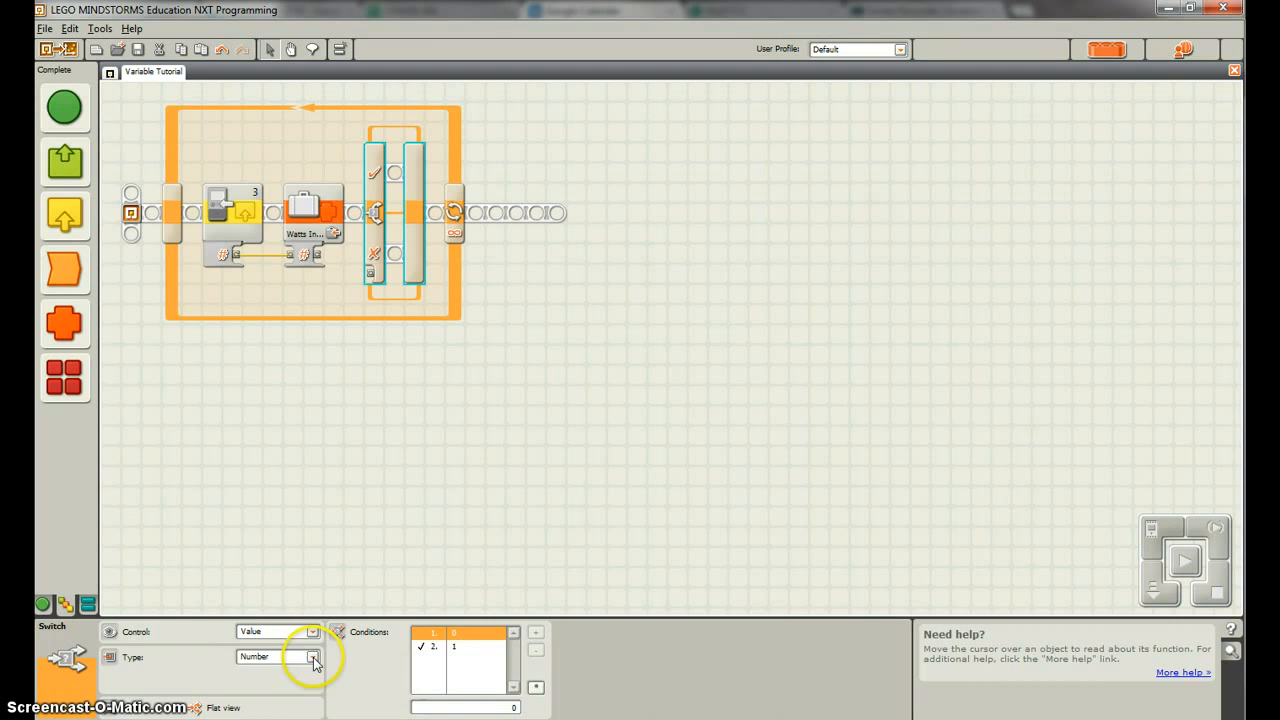
click(313, 657)
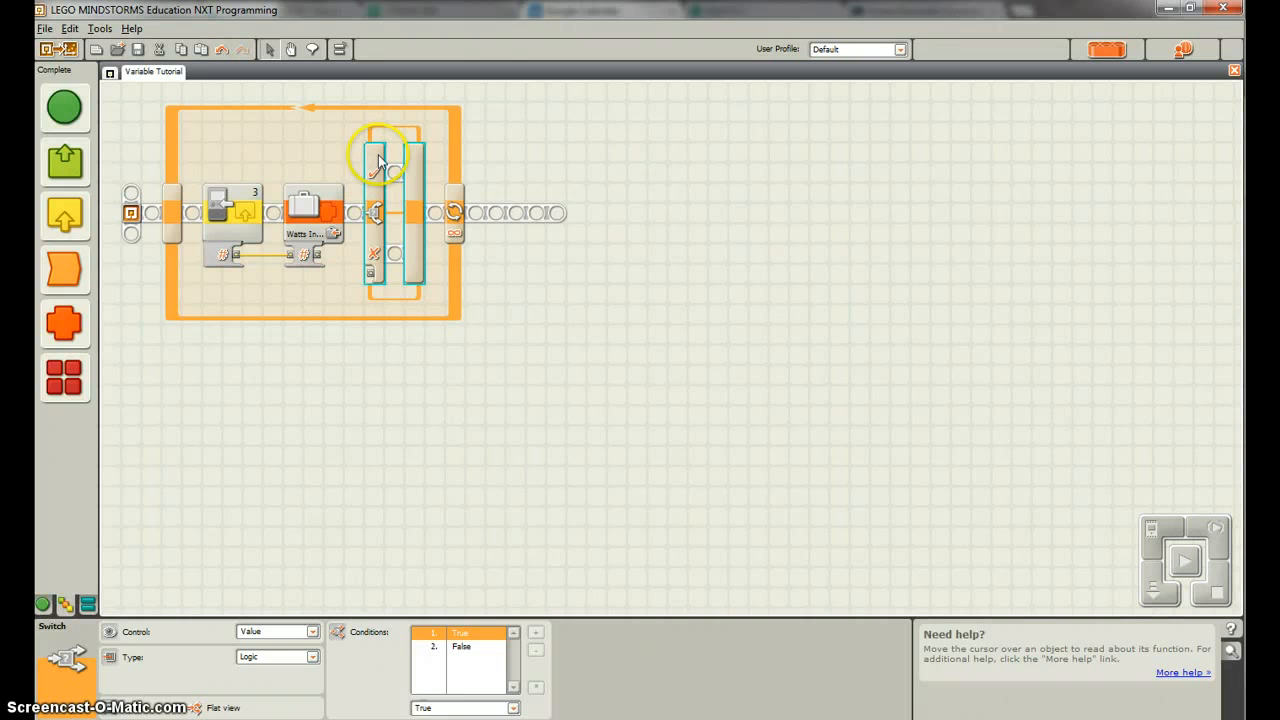
mouse_move(377, 253)
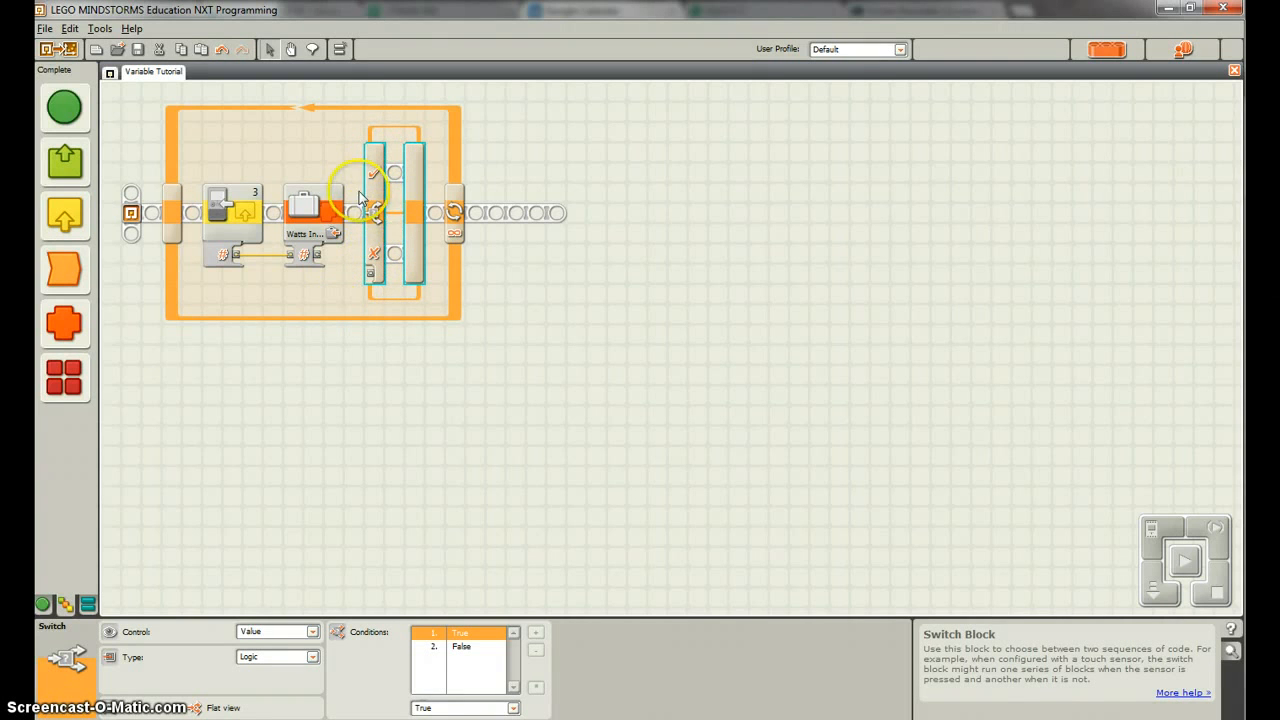
mouse_move(118, 185)
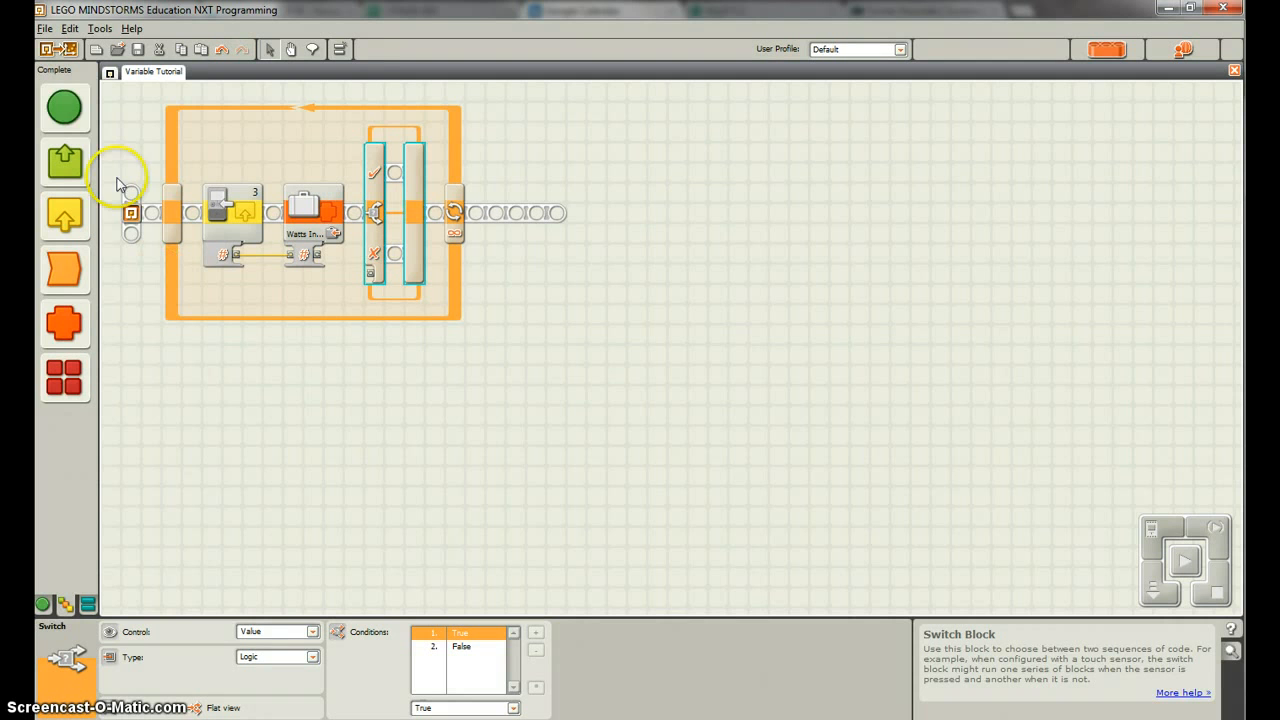
mouse_move(120, 298)
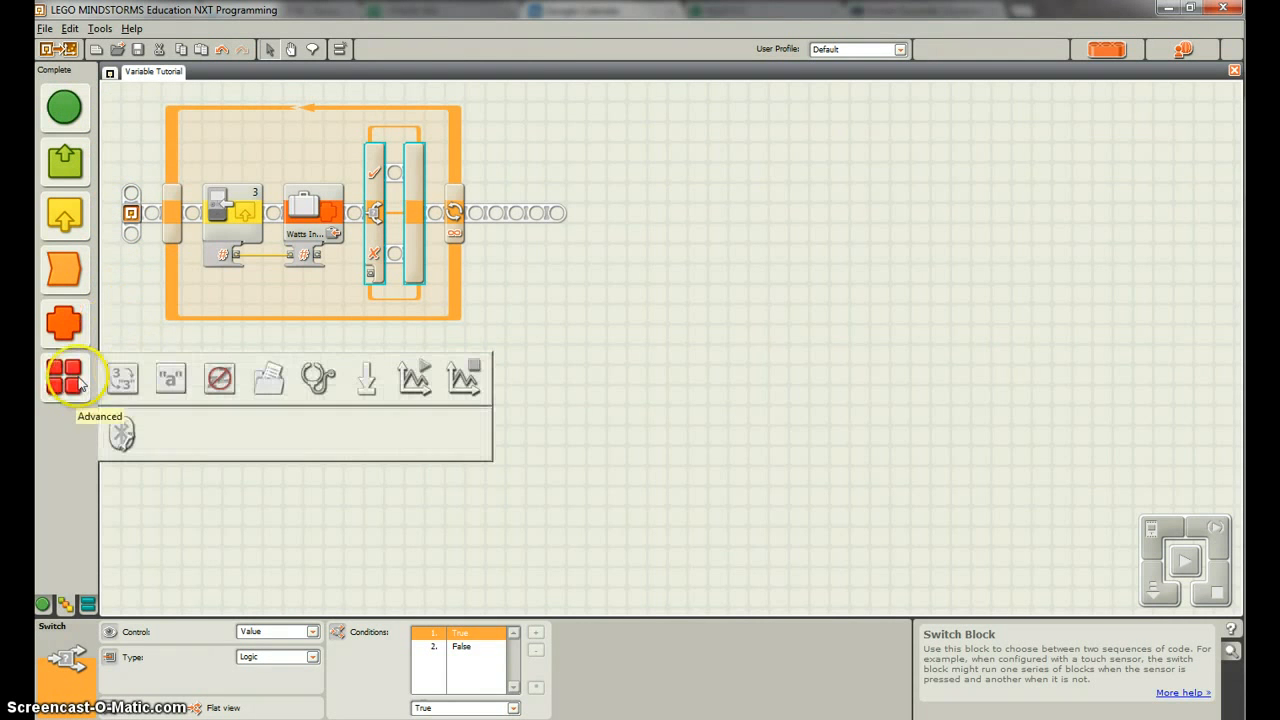
- Add a Compare block testing Watts In One greater than 0.1, wired to the Switch
click(63, 322)
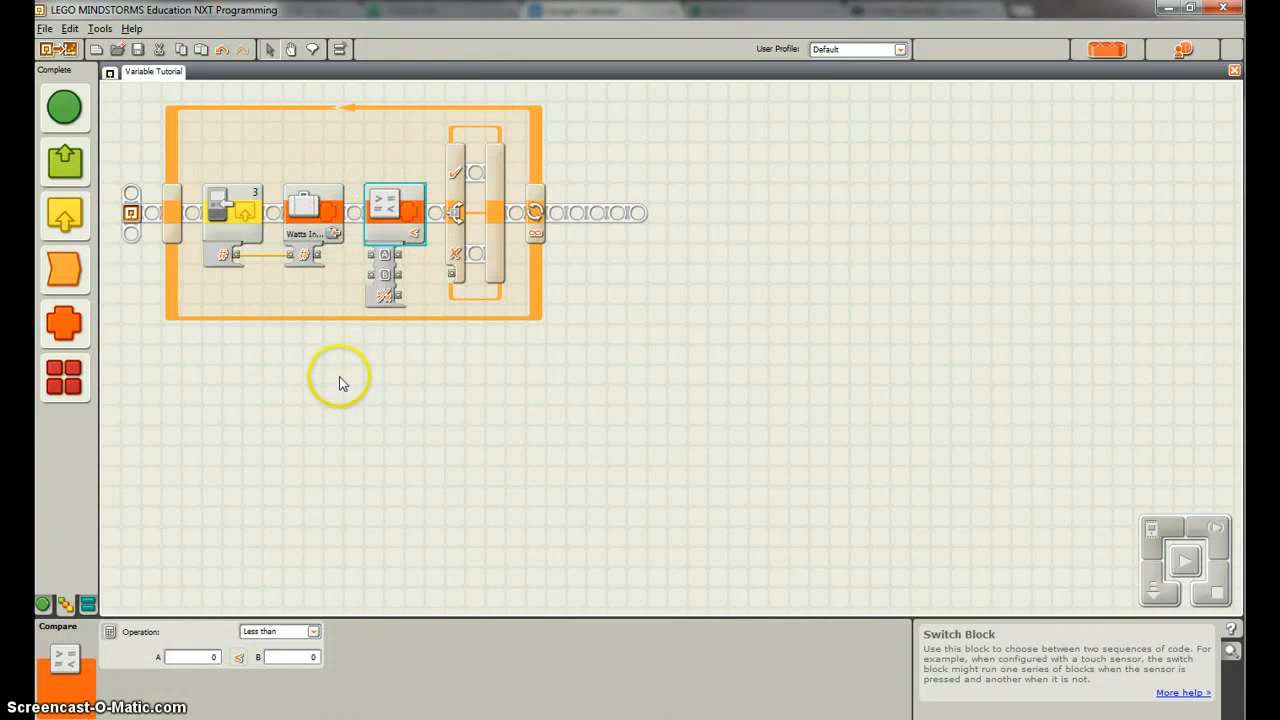
mouse_move(318, 256)
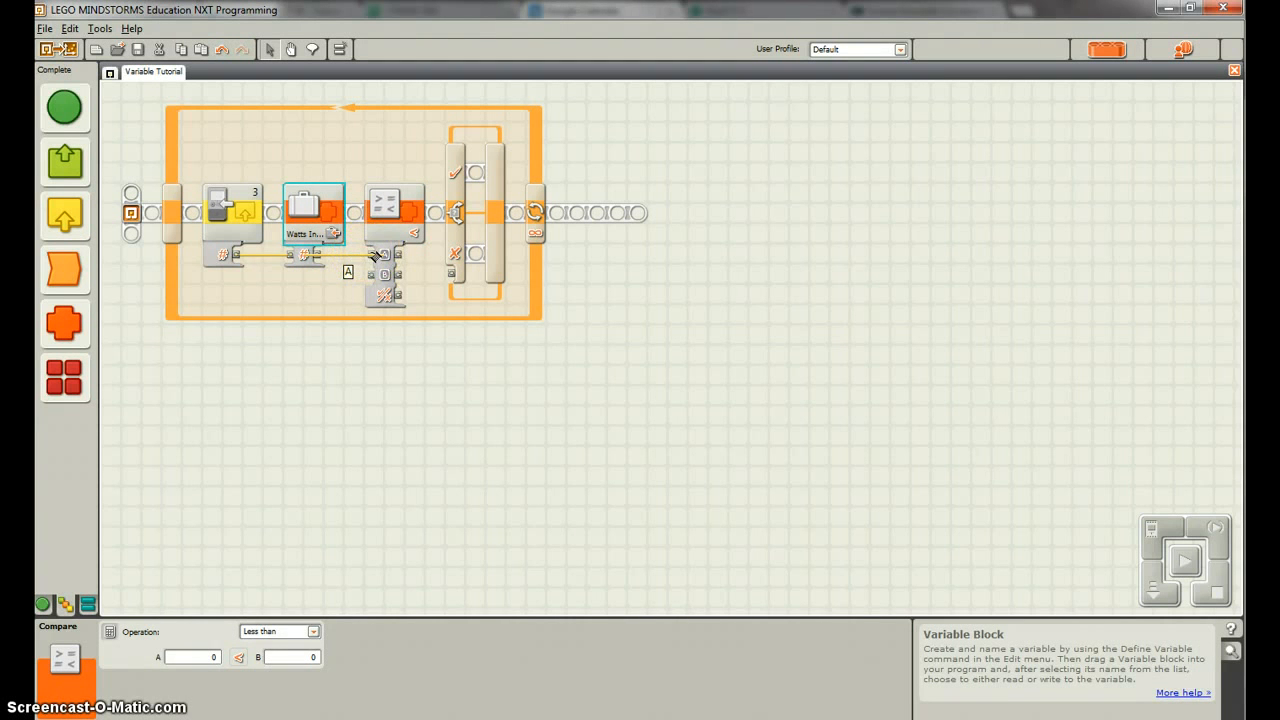
click(394, 210)
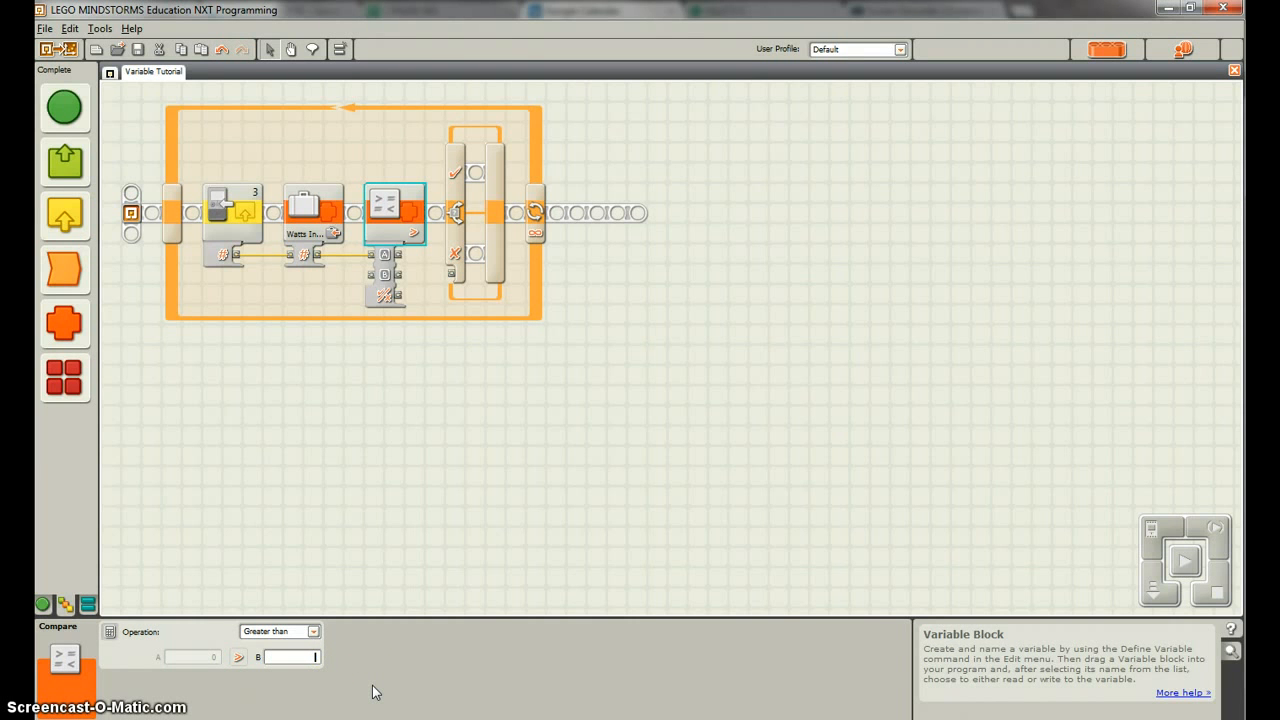
text(0.100)
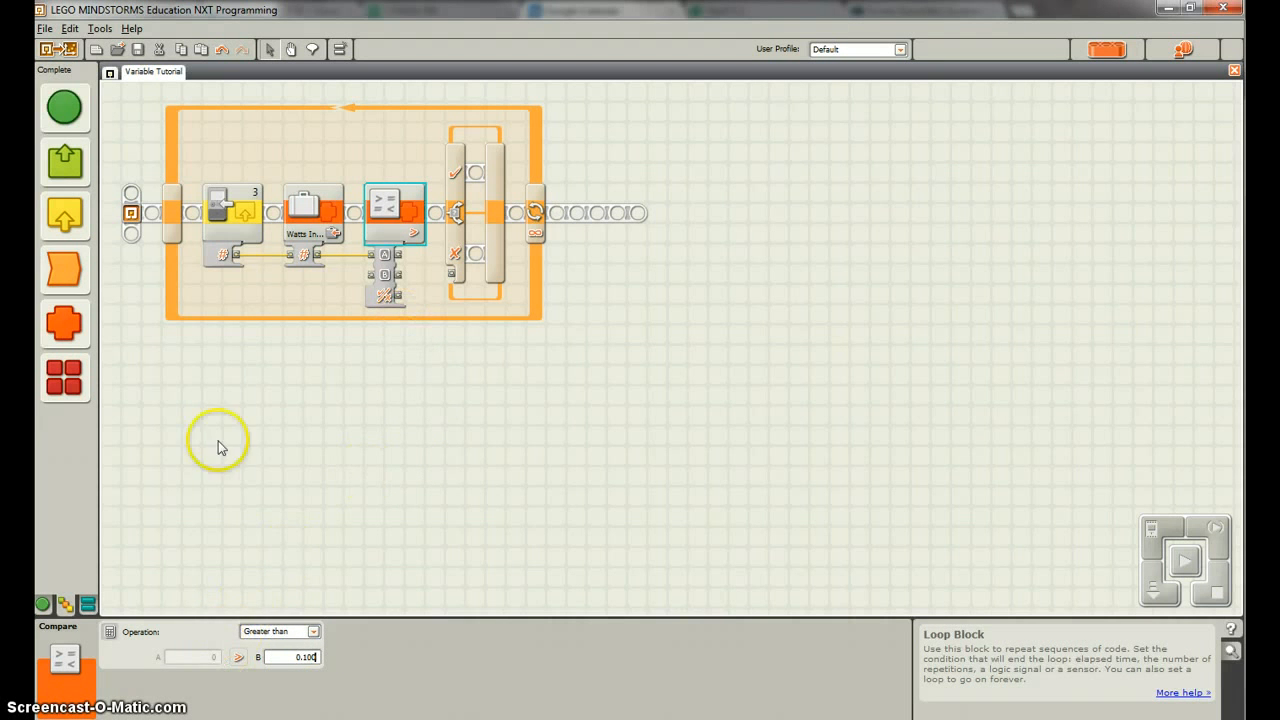
click(314, 210)
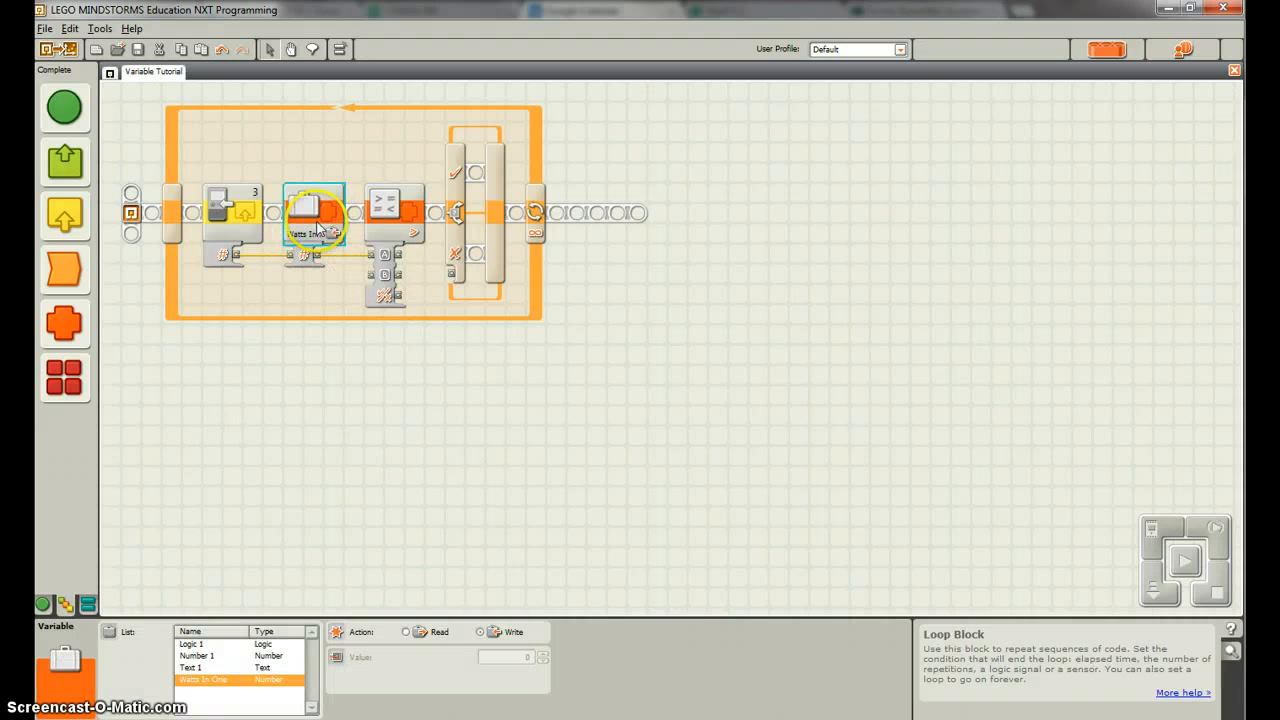
click(394, 213)
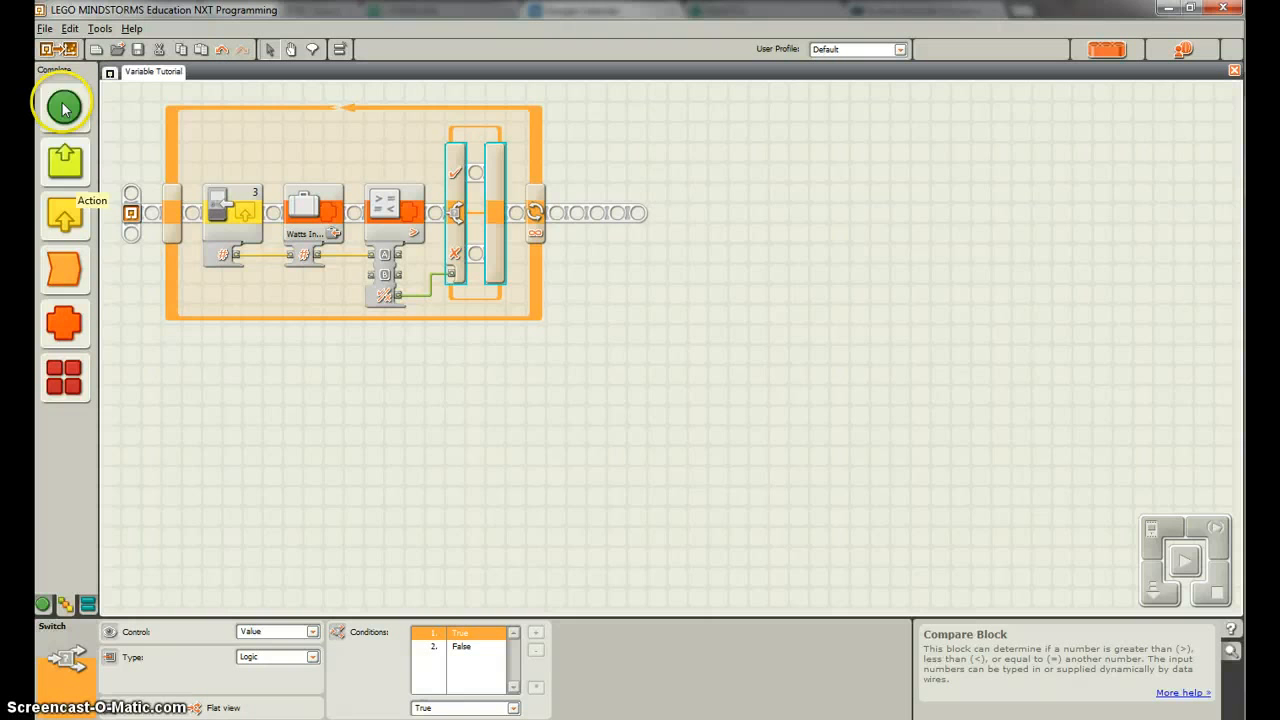
- Put a Motor block on port A set to Stop in the True branch
click(64, 162)
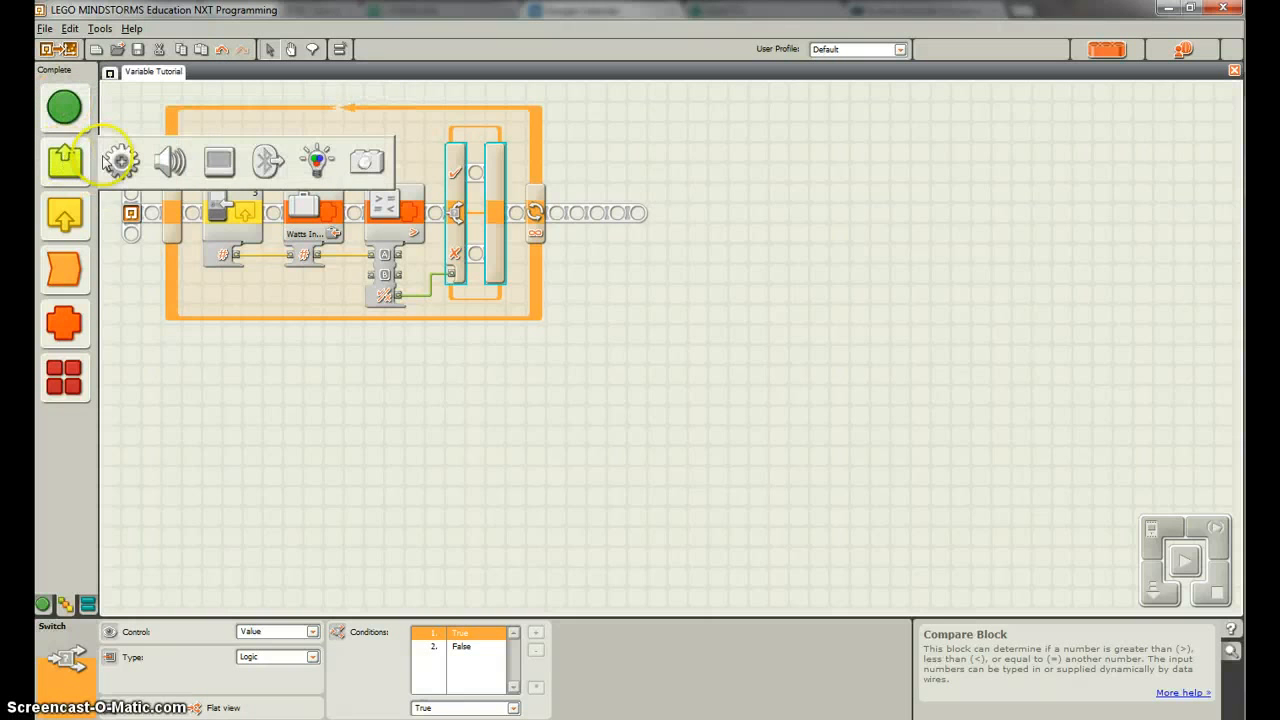
click(515, 162)
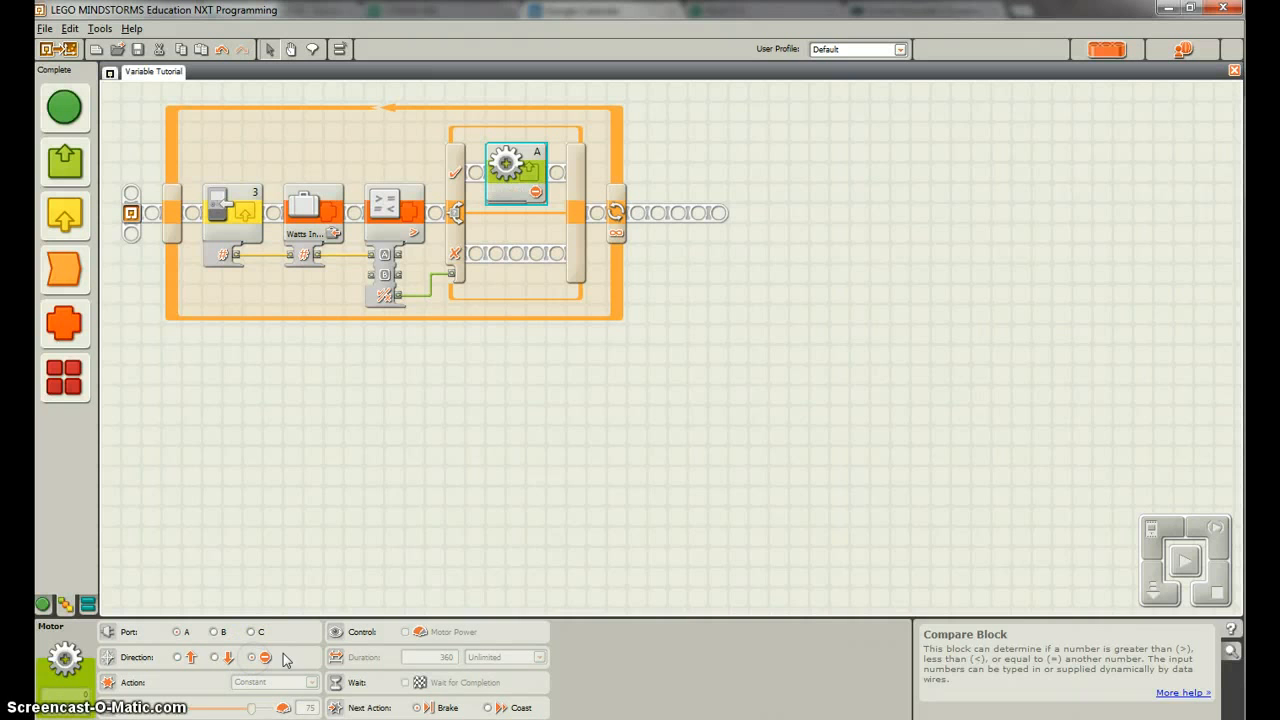
mouse_move(421, 503)
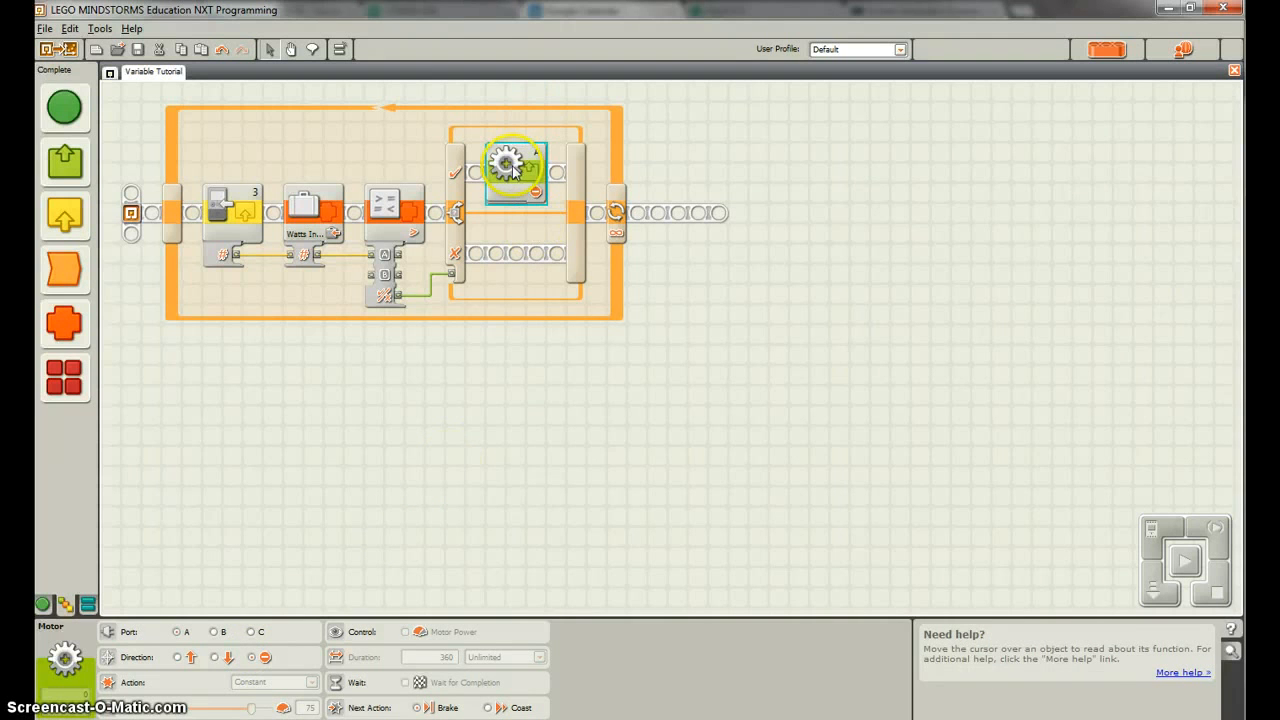
click(513, 168)
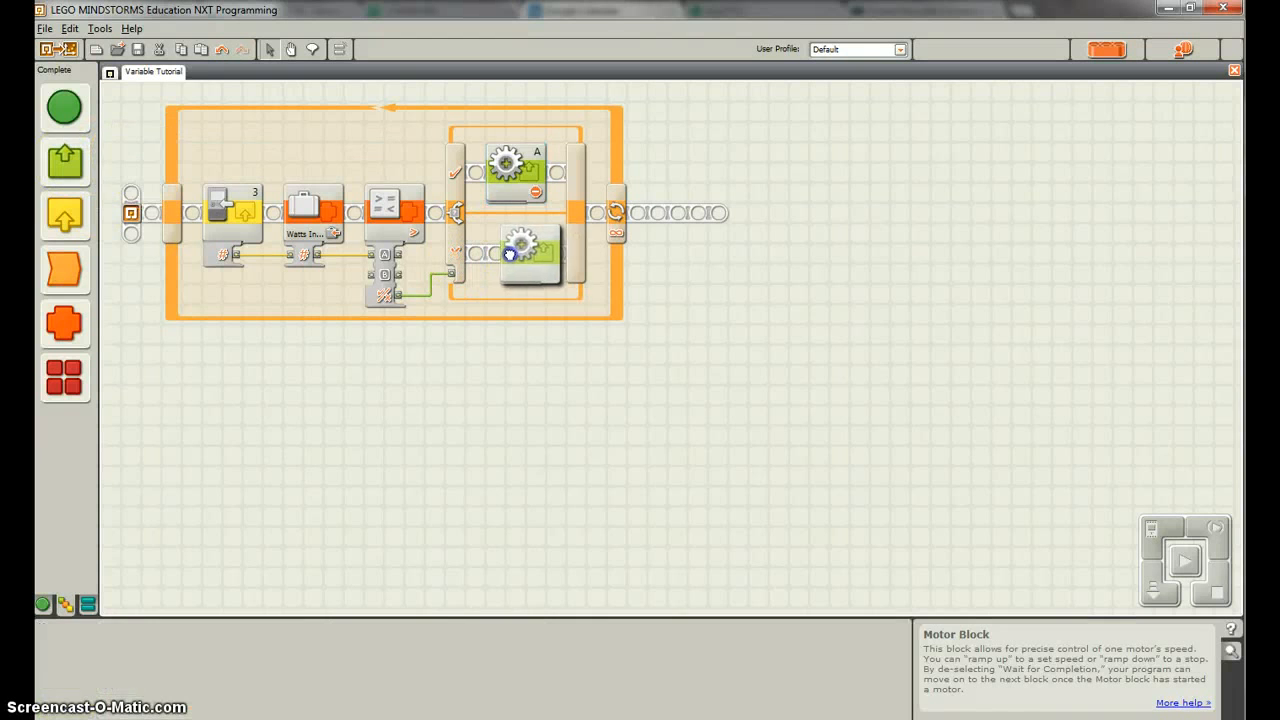
- Set the False-branch motor A block to run for 10 degrees
click(517, 250)
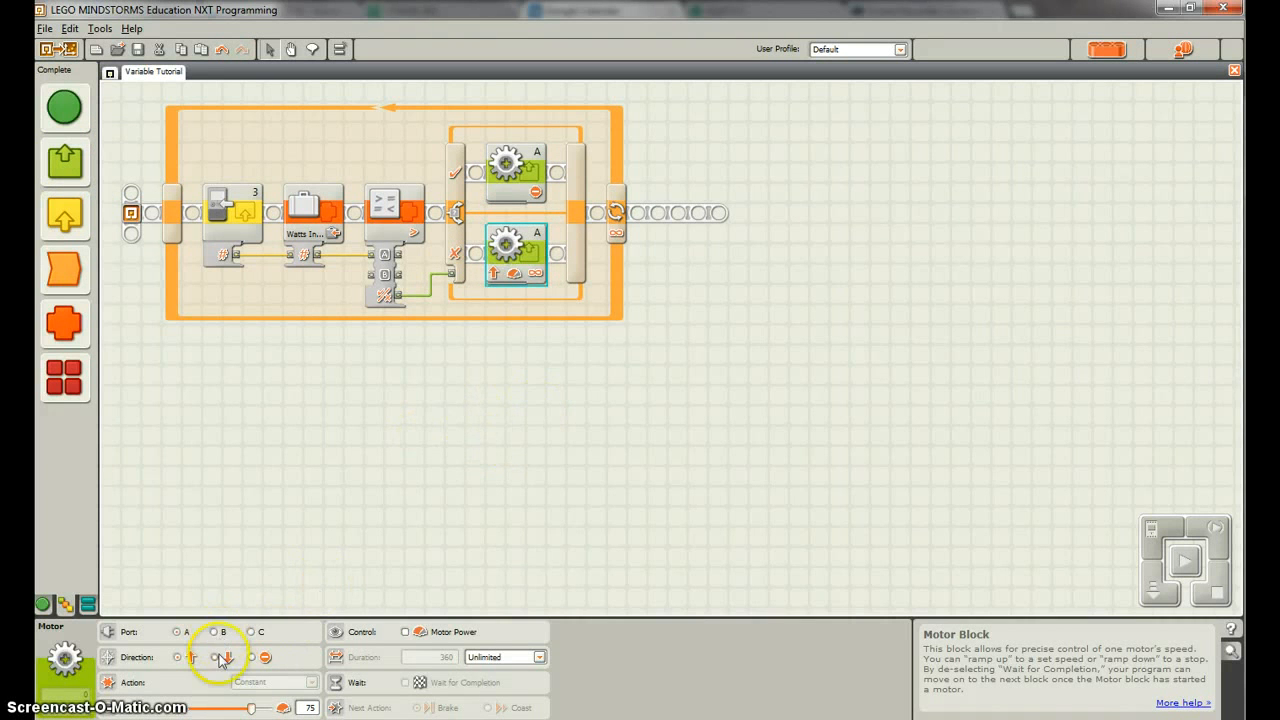
click(538, 656)
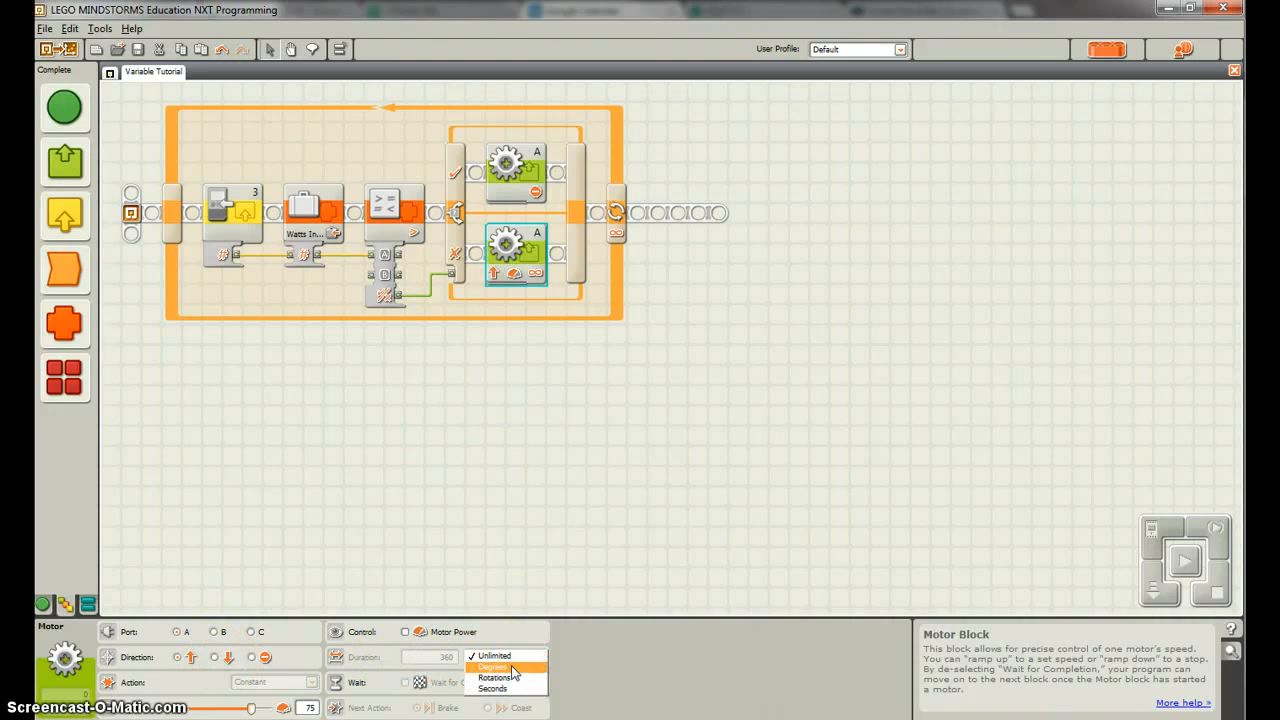
click(492, 666)
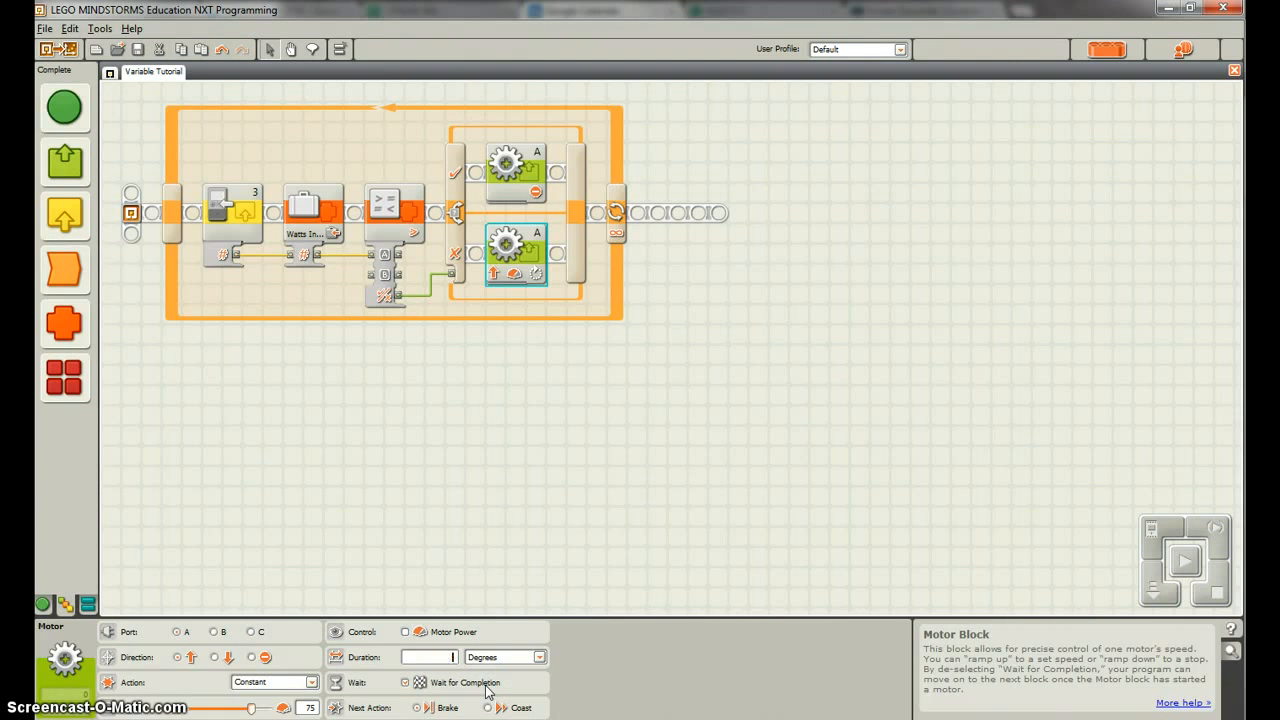
text(10)
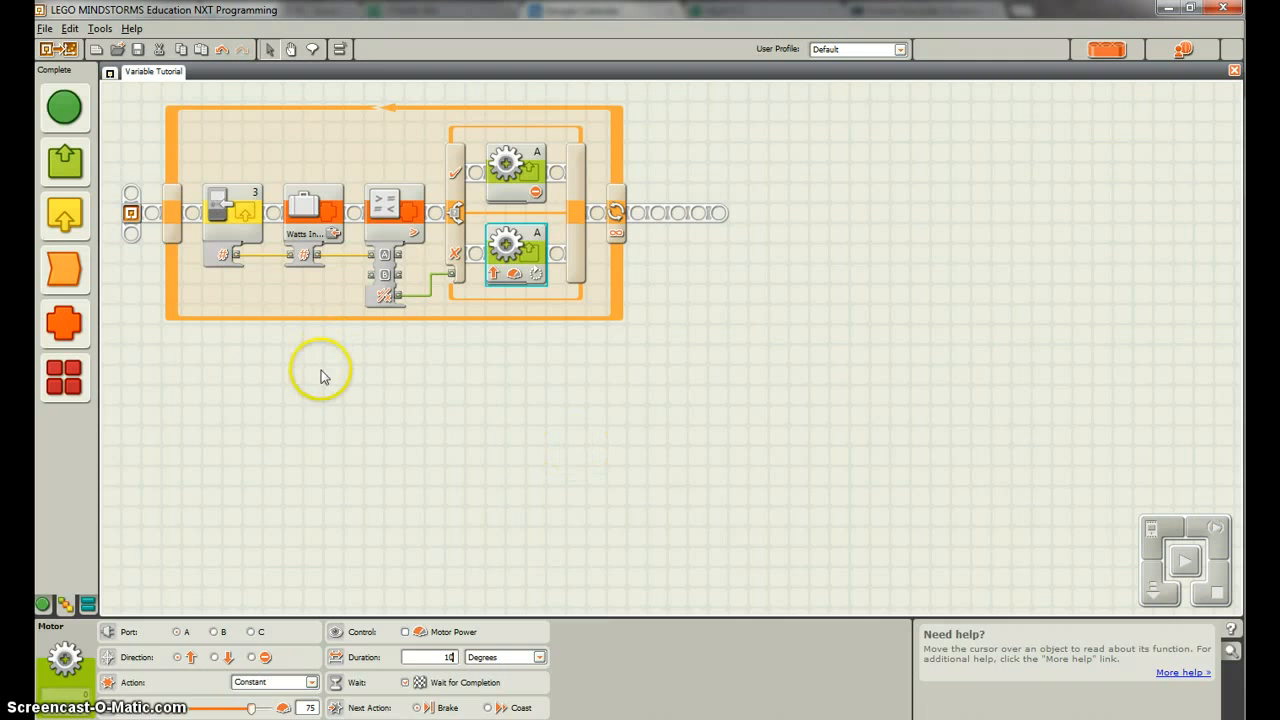
click(232, 213)
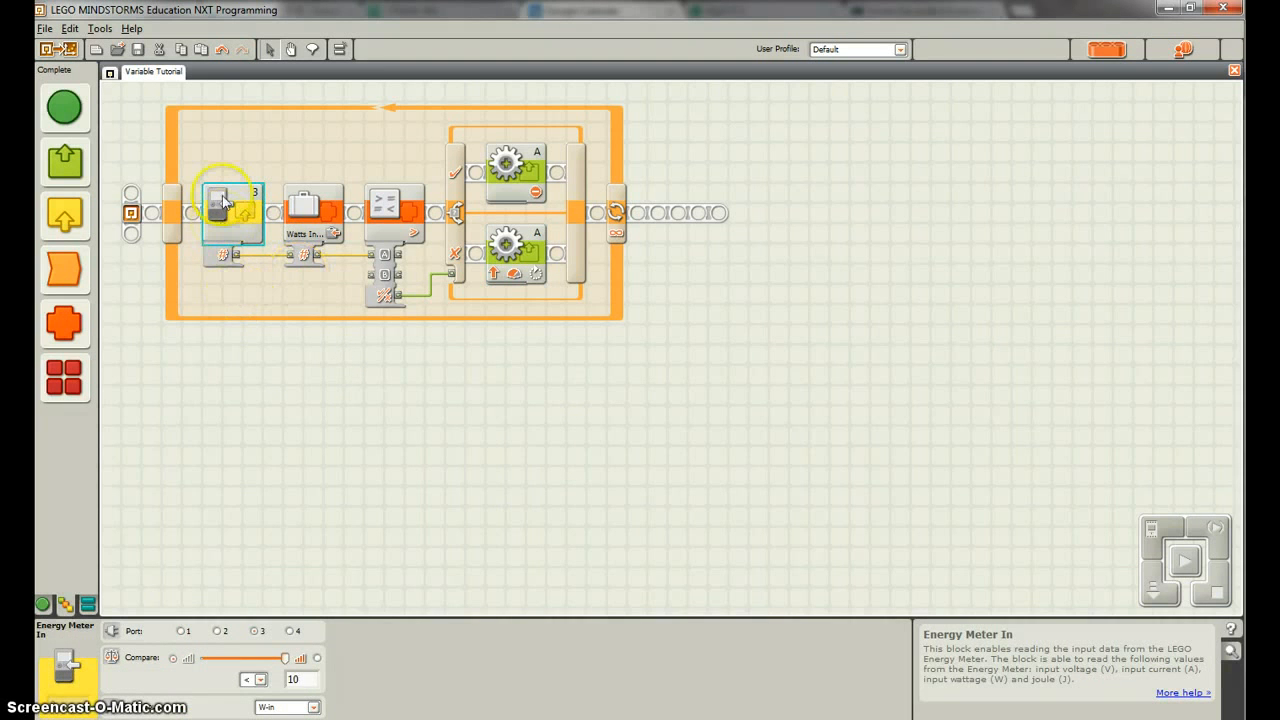
click(313, 205)
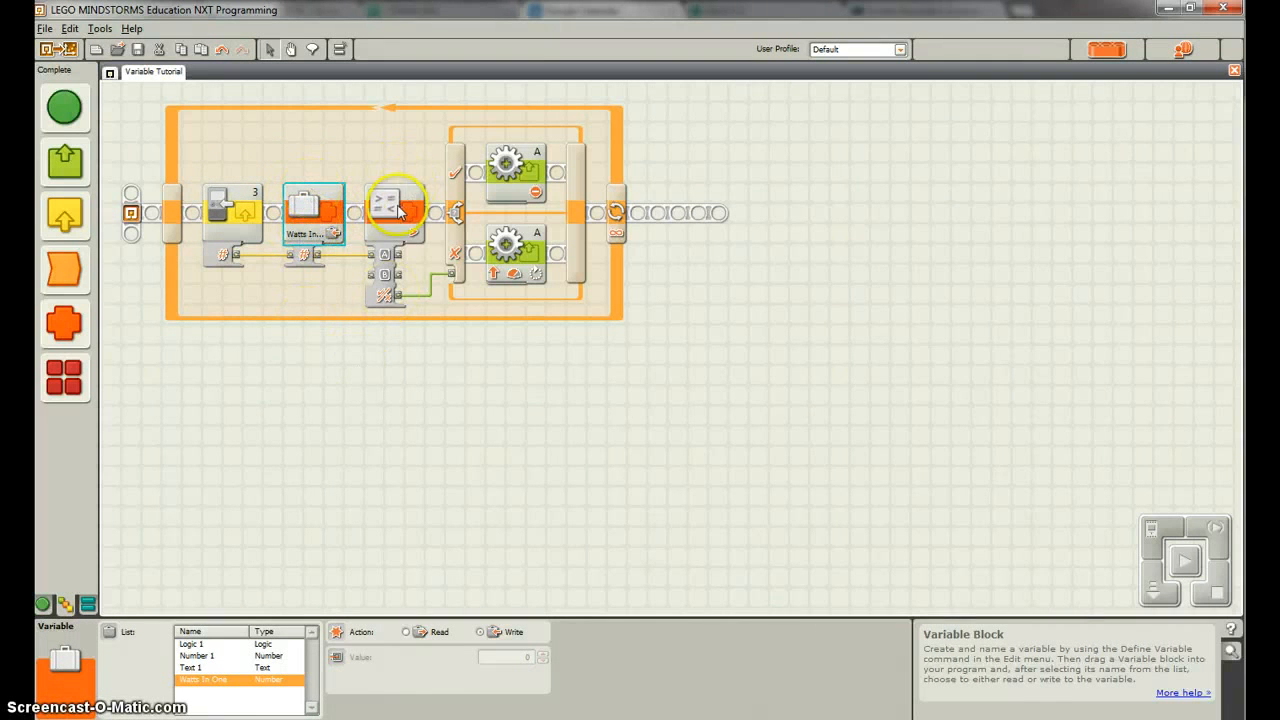
click(395, 210)
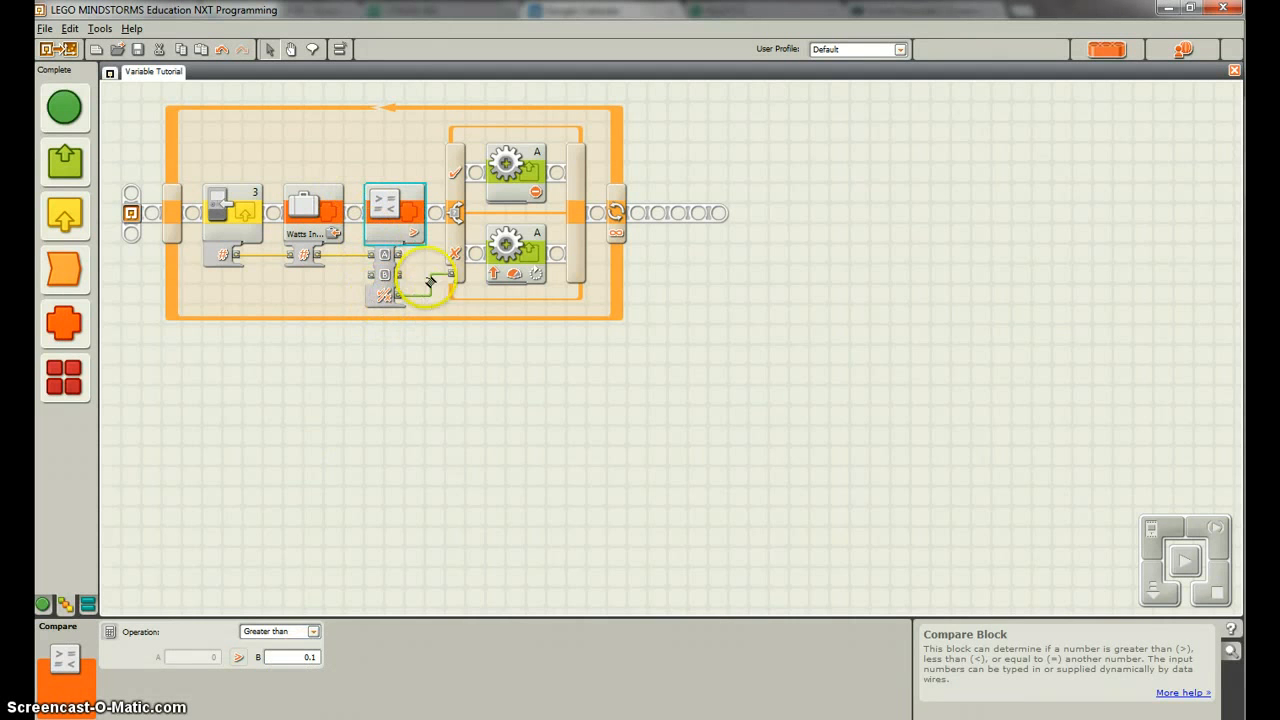
mouse_move(420, 278)
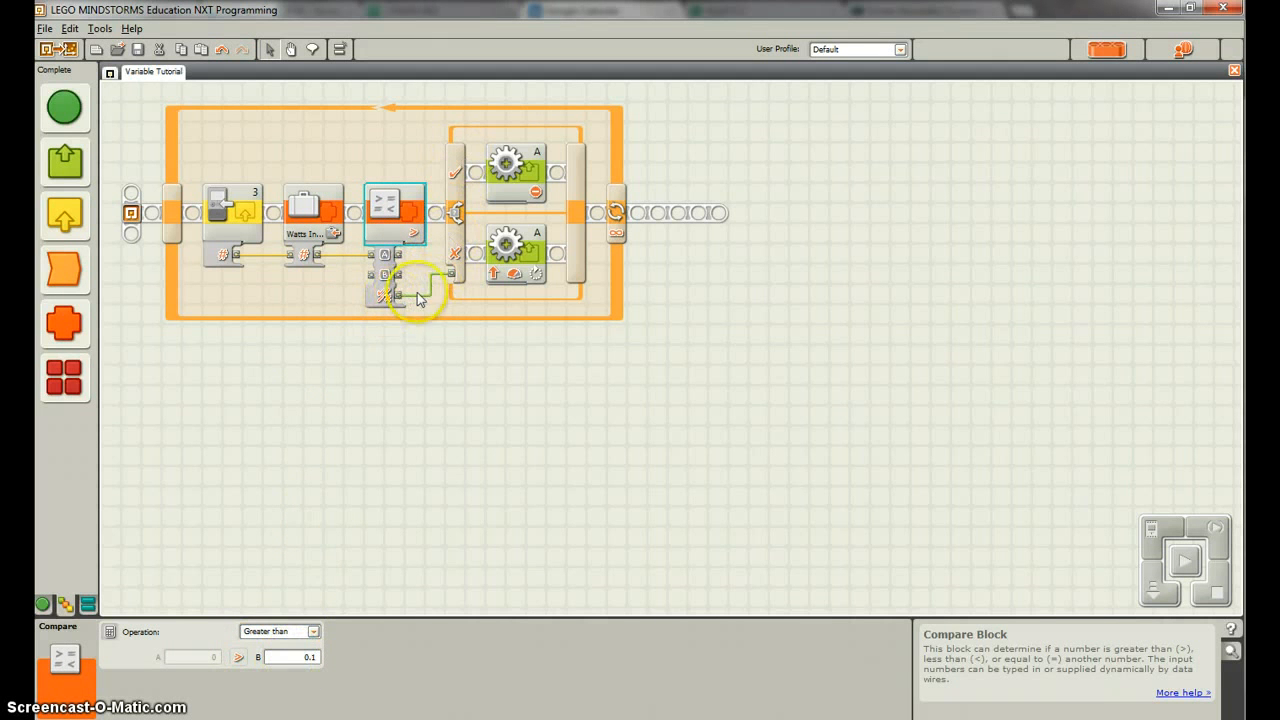
mouse_move(515, 165)
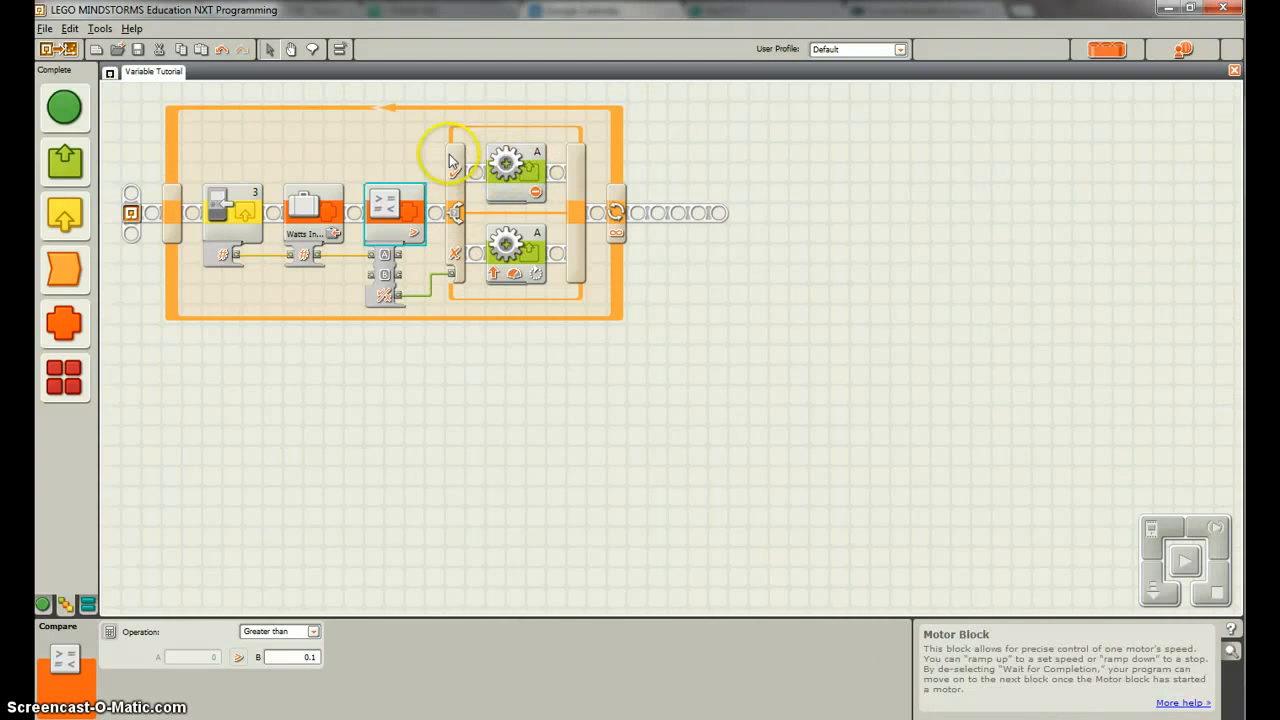
mouse_move(410, 228)
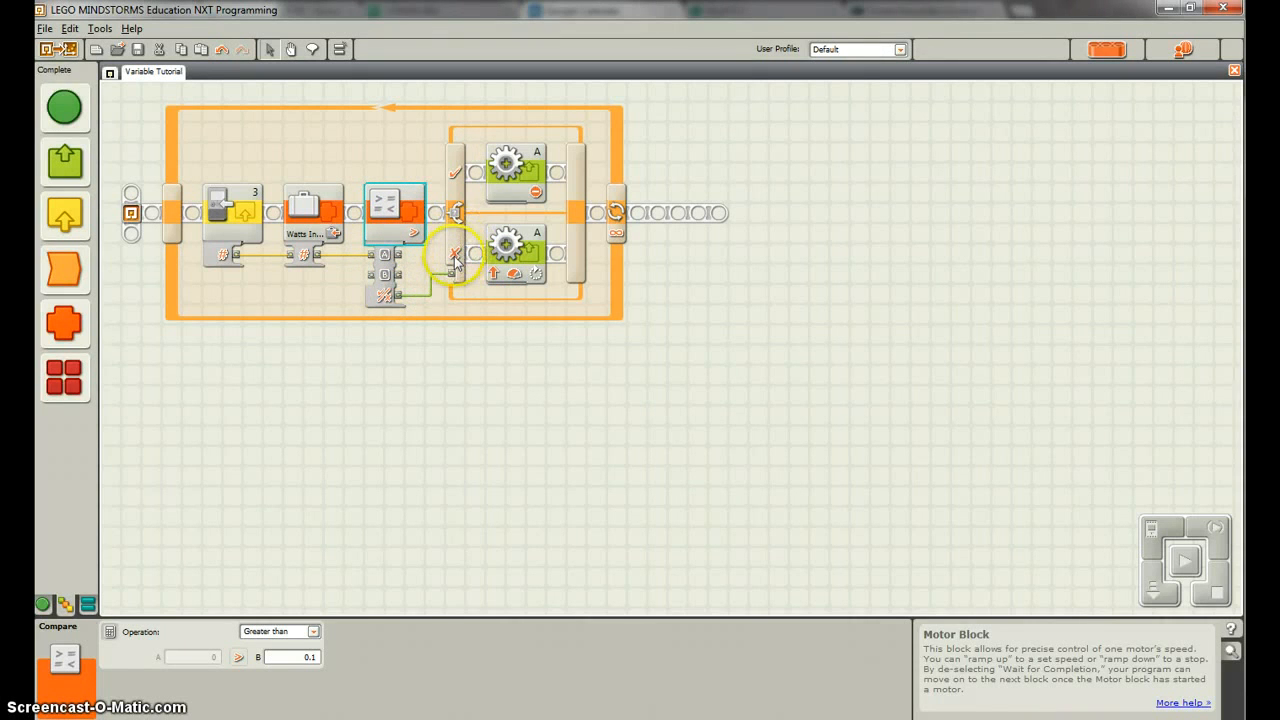
click(516, 248)
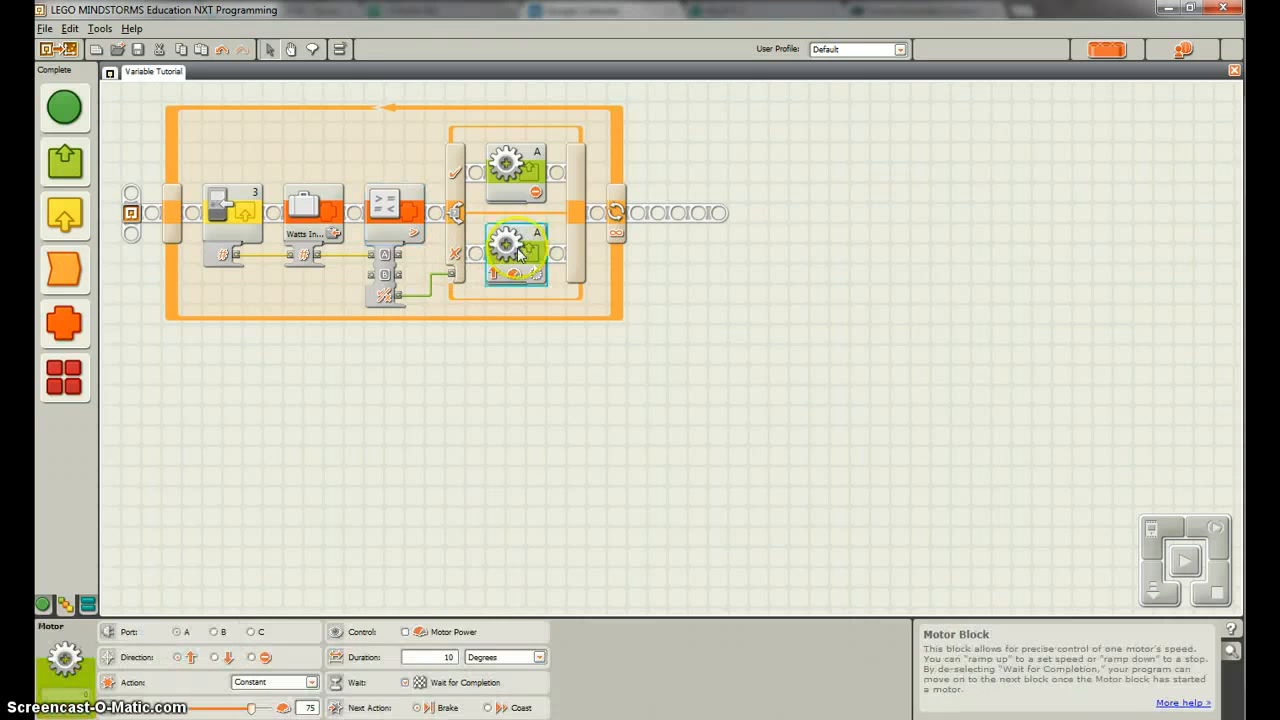